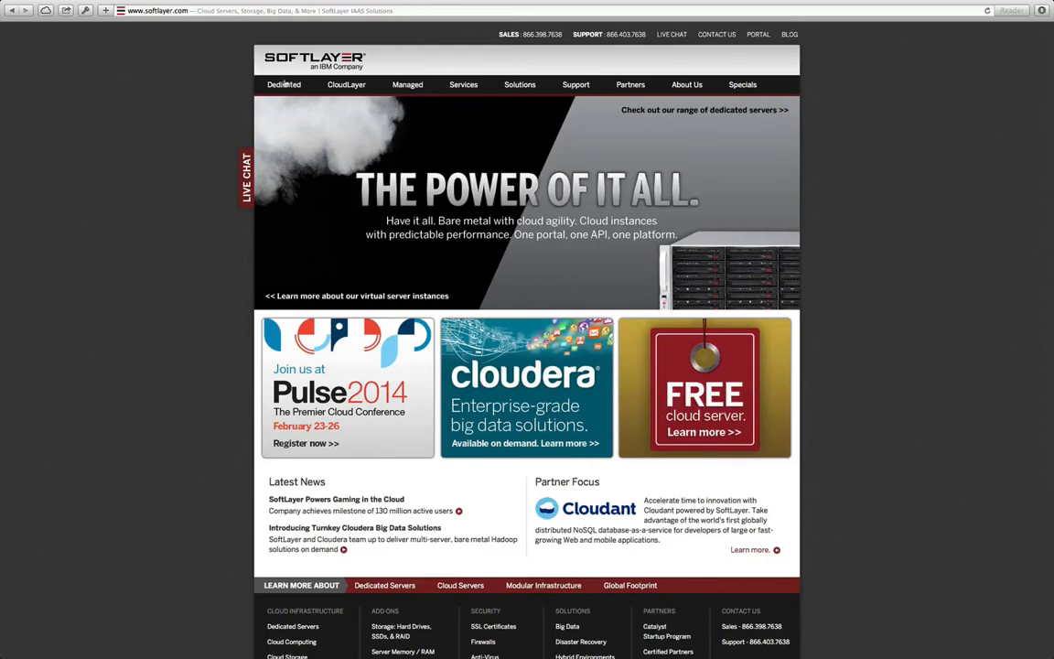
# Step: Open SoftLayer's Dual Processor Servers page from the Dedicated servers menu
pyautogui.click(285, 84)
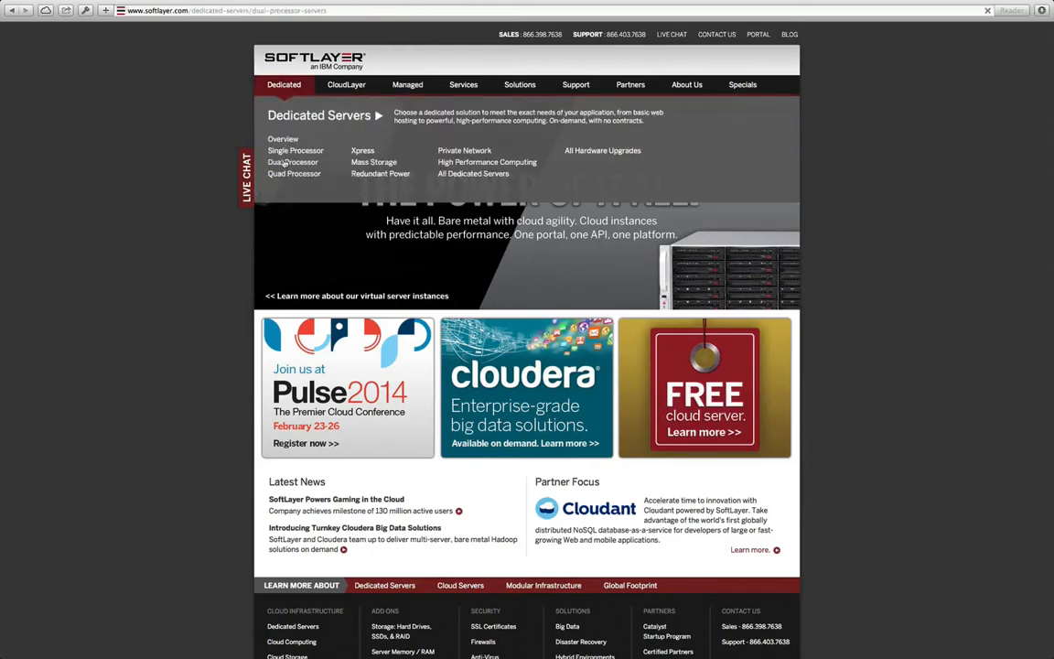
pyautogui.click(291, 161)
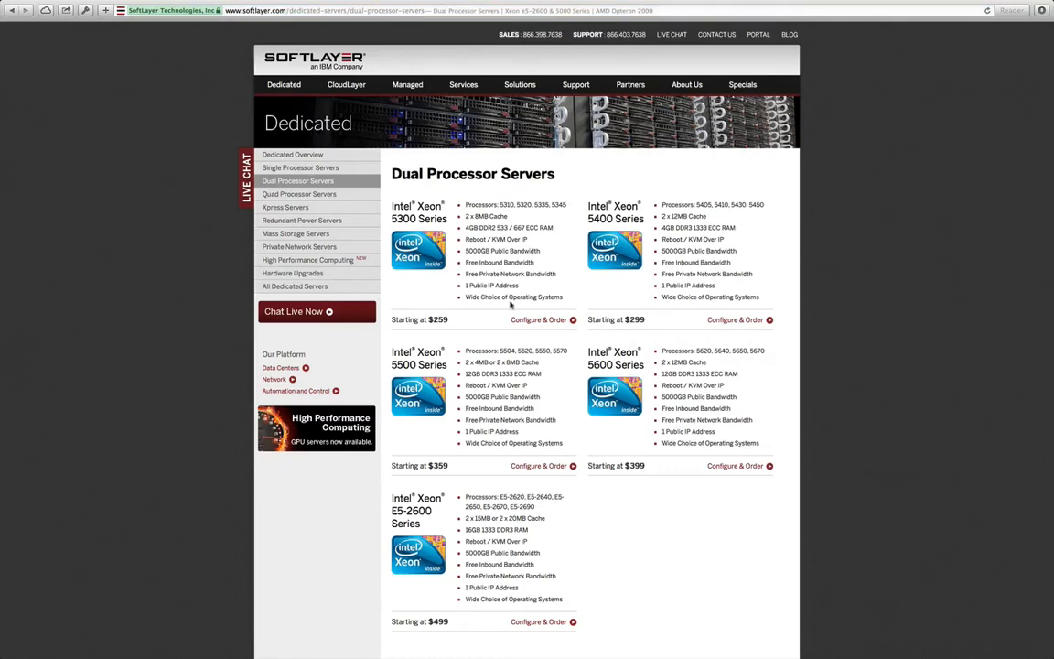
# Step: Start an order for two Xeon 5450 servers in the DAL06 Dallas data center
pyautogui.click(538, 320)
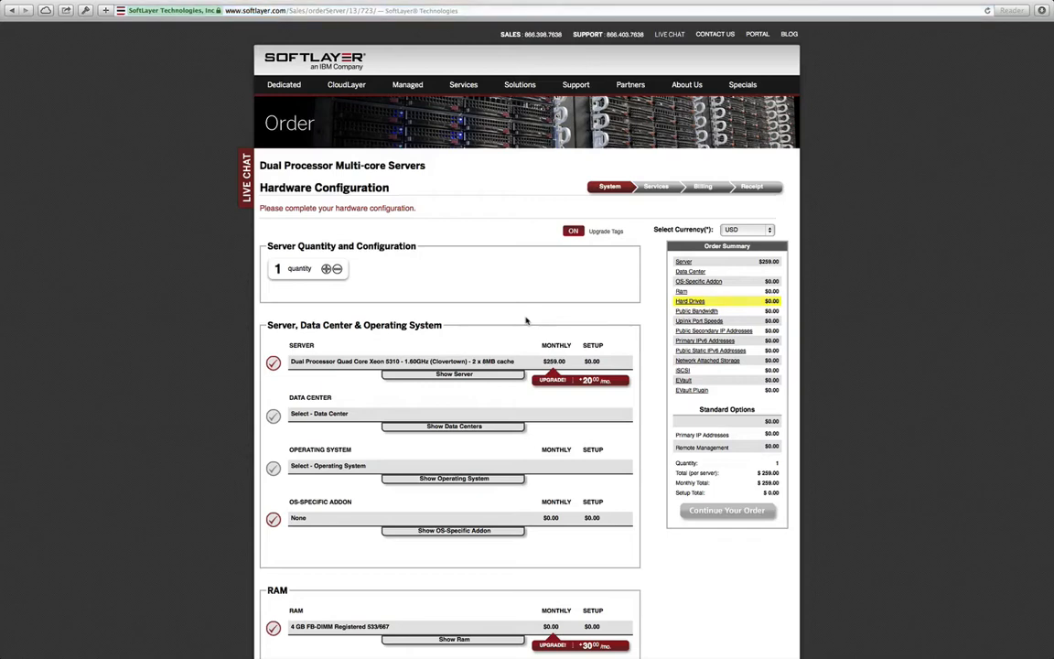
pyautogui.click(324, 268)
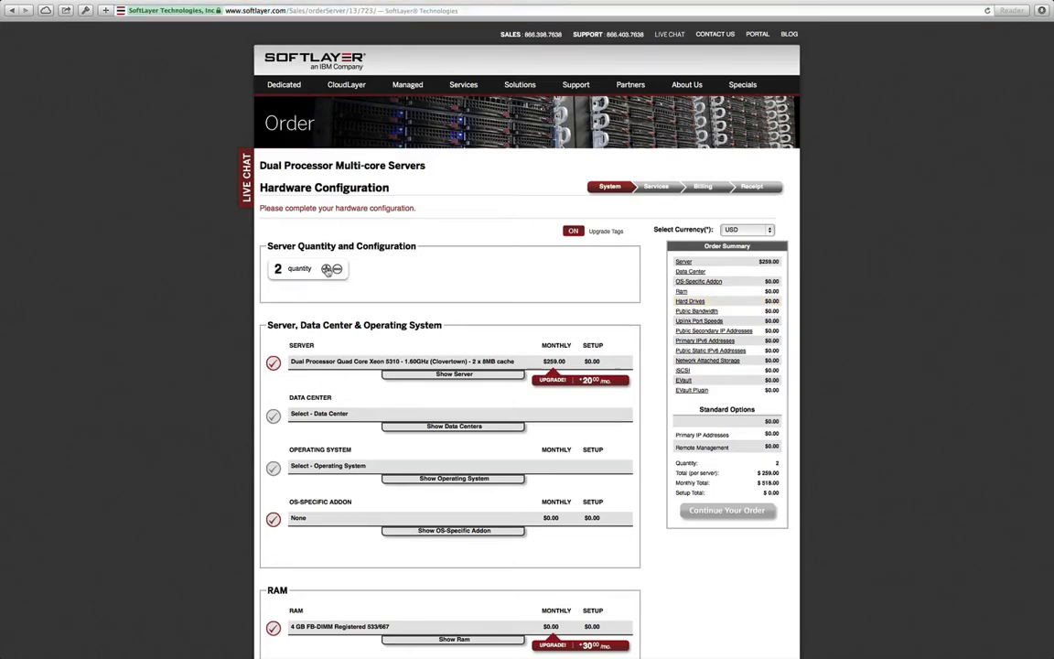
pyautogui.click(453, 374)
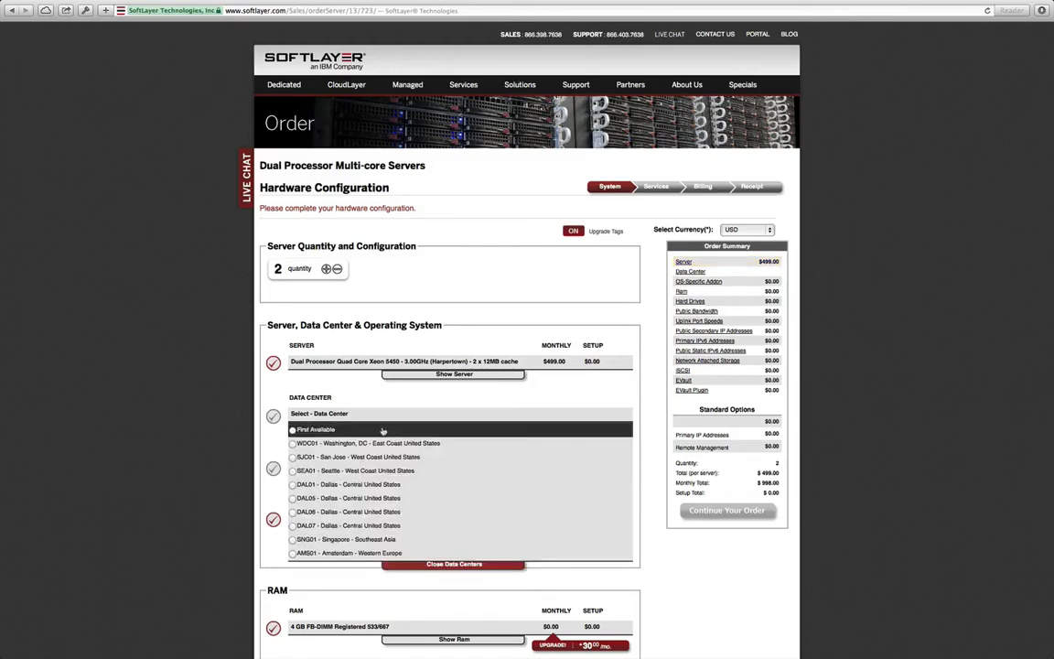
pyautogui.click(294, 512)
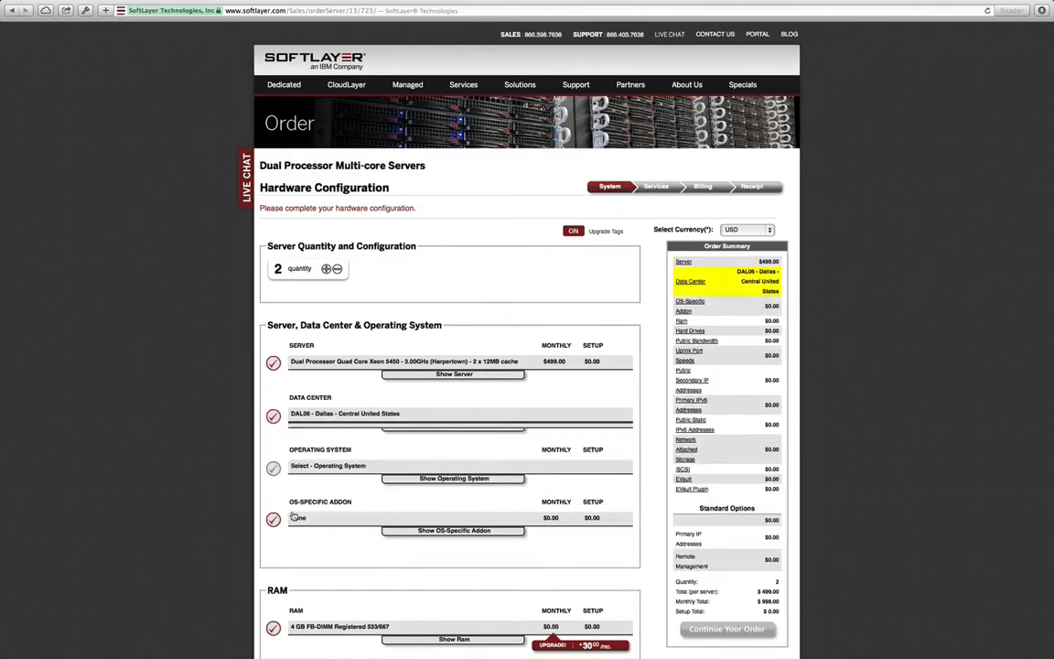
# Step: Choose Red Hat Enterprise Linux 6 (64 bit) as the server operating system
pyautogui.scroll(-3)
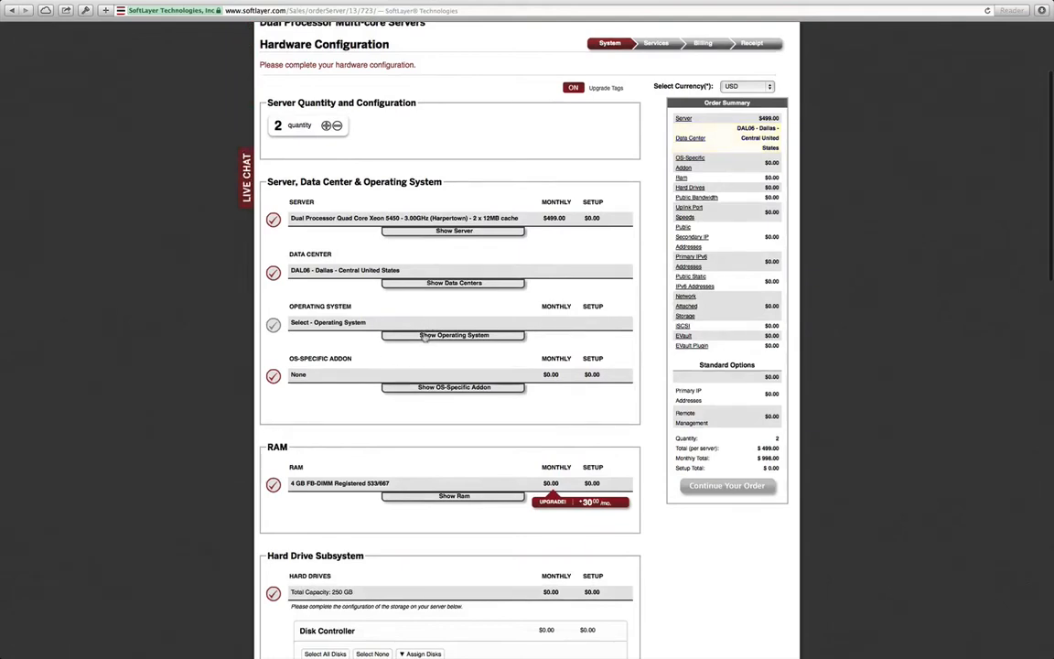
pyautogui.click(453, 334)
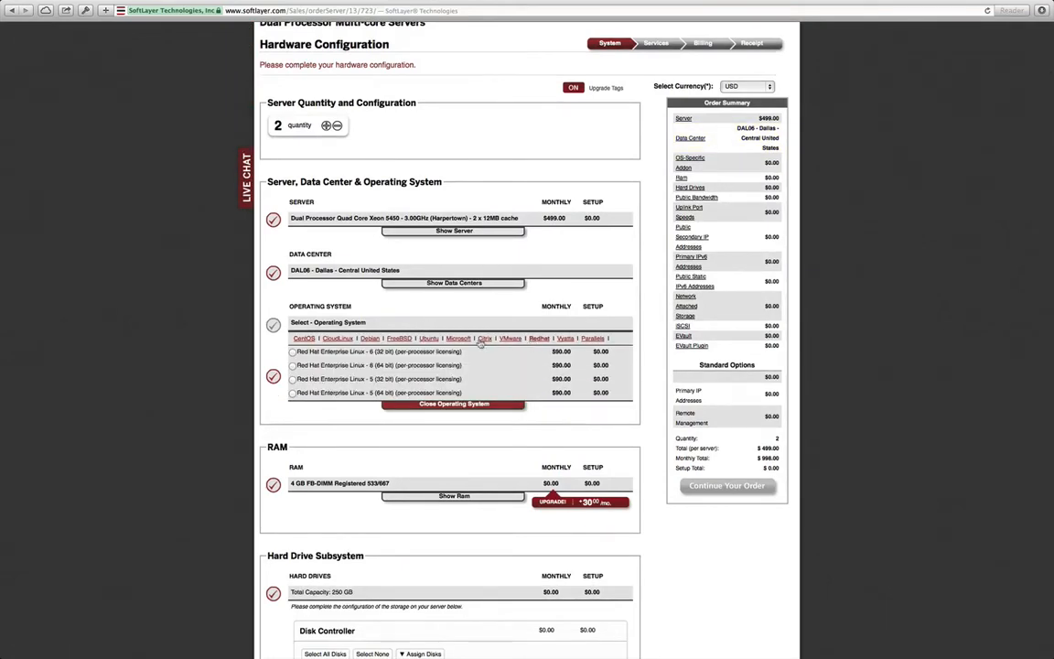
pyautogui.click(292, 365)
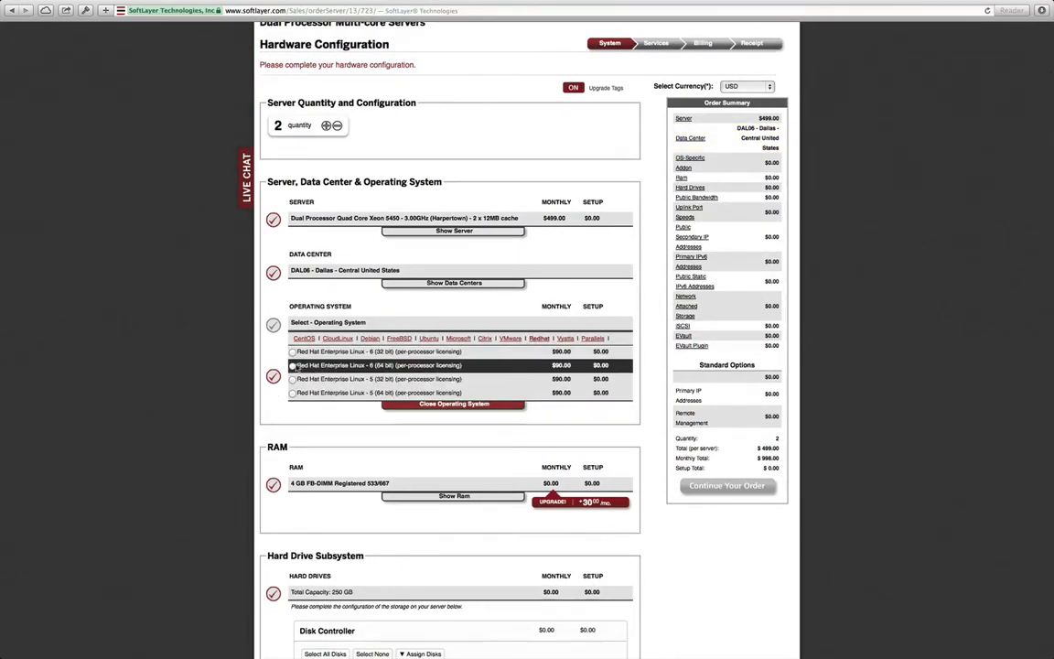
pyautogui.click(291, 365)
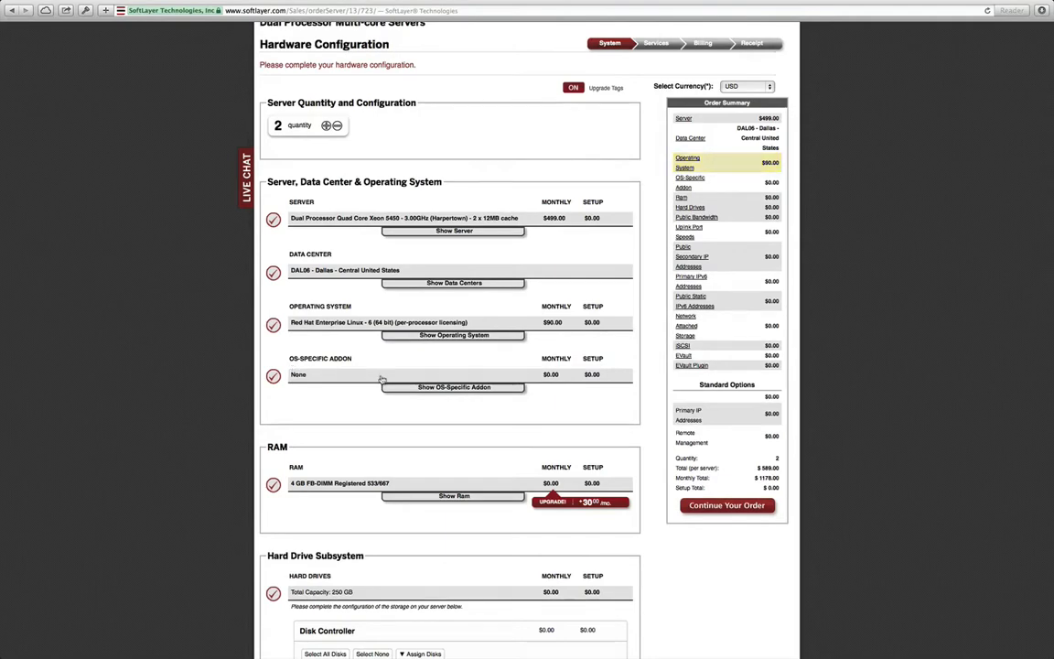
pyautogui.click(453, 496)
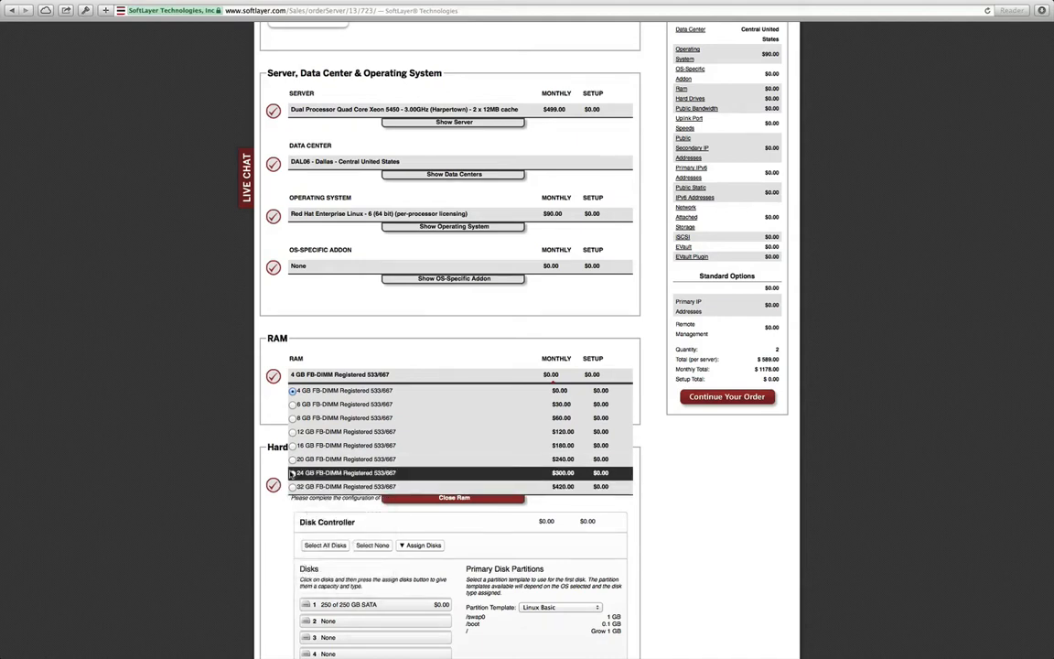
# Step: Select 32 GB FB-DIMM RAM and assign a 400 GB SSD as disk 2
pyautogui.click(293, 487)
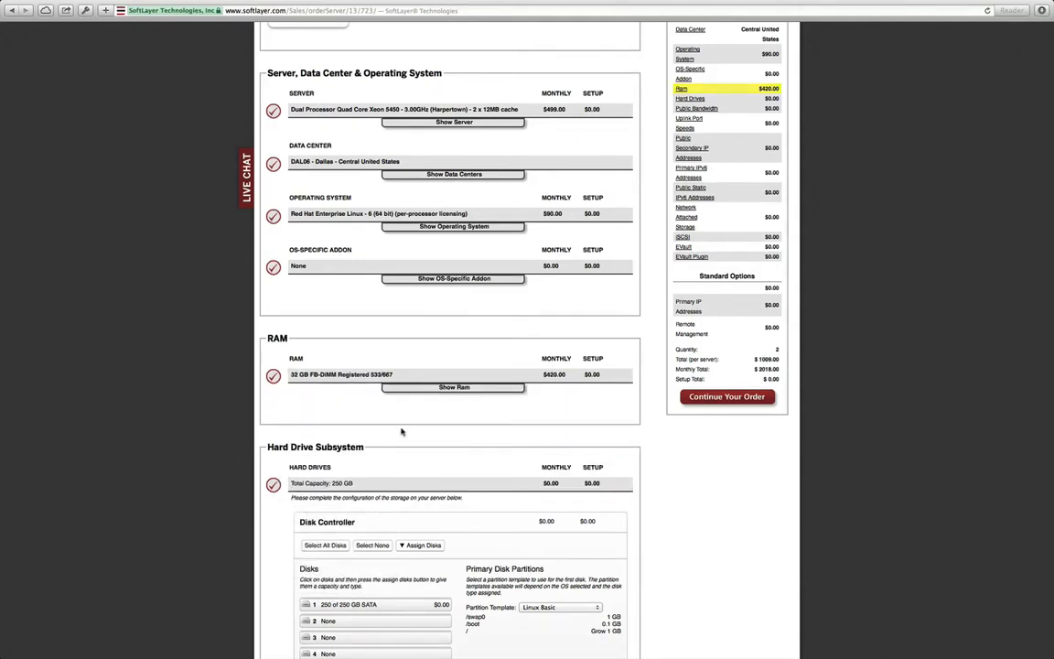
pyautogui.scroll(-3)
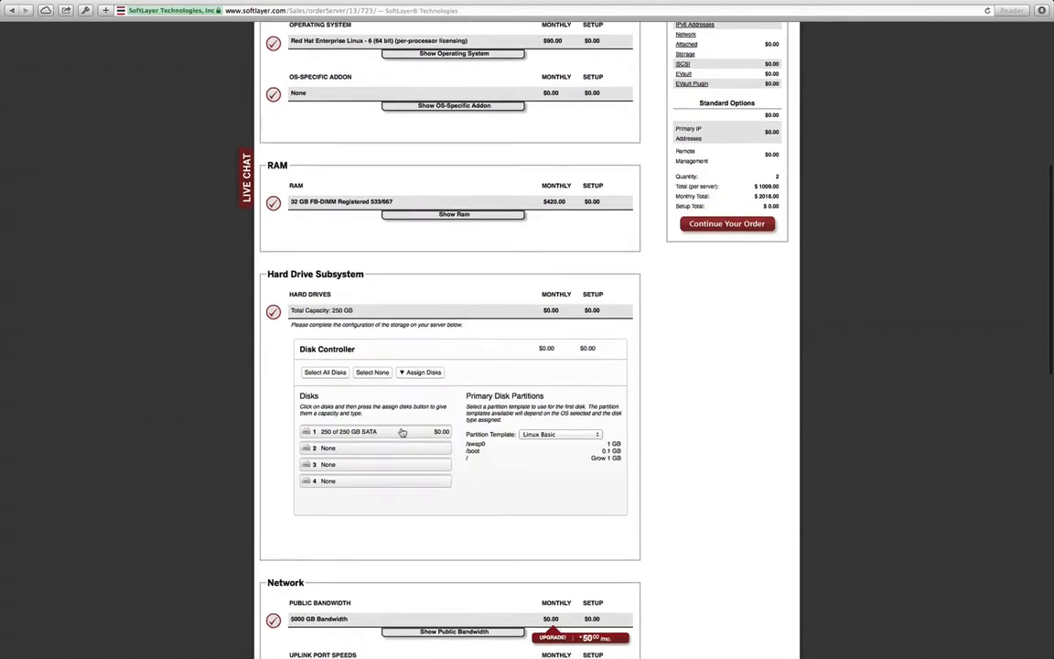
pyautogui.scroll(-3)
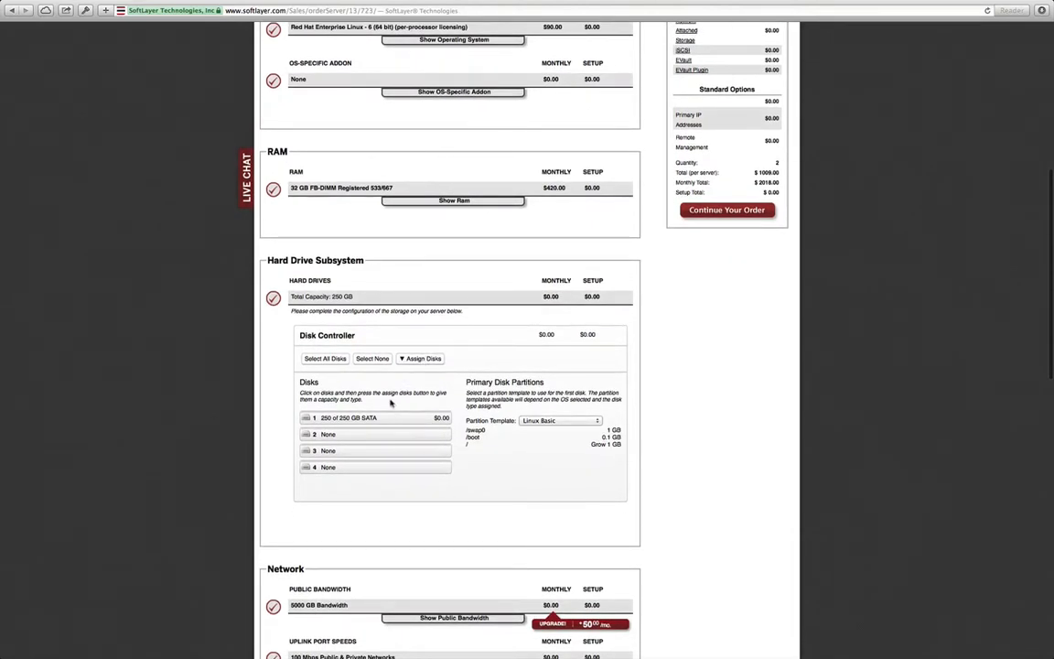
pyautogui.click(419, 359)
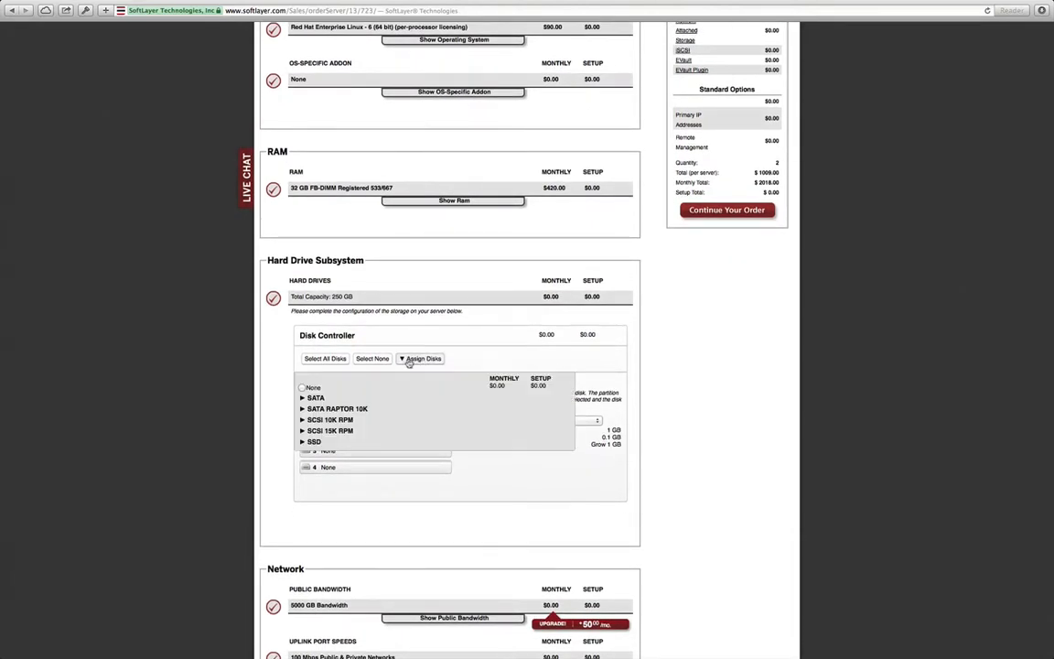
pyautogui.click(305, 442)
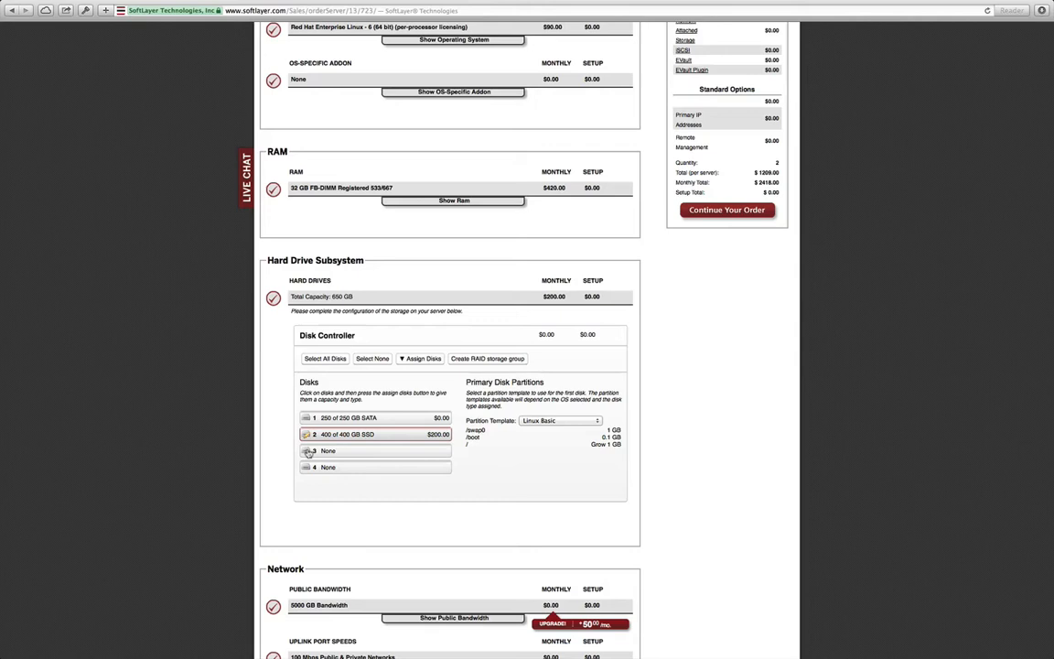
# Step: Upgrade to 10000 GB bandwidth, 1 Gbps dual uplinks and 4 public secondary IPs
pyautogui.scroll(-3)
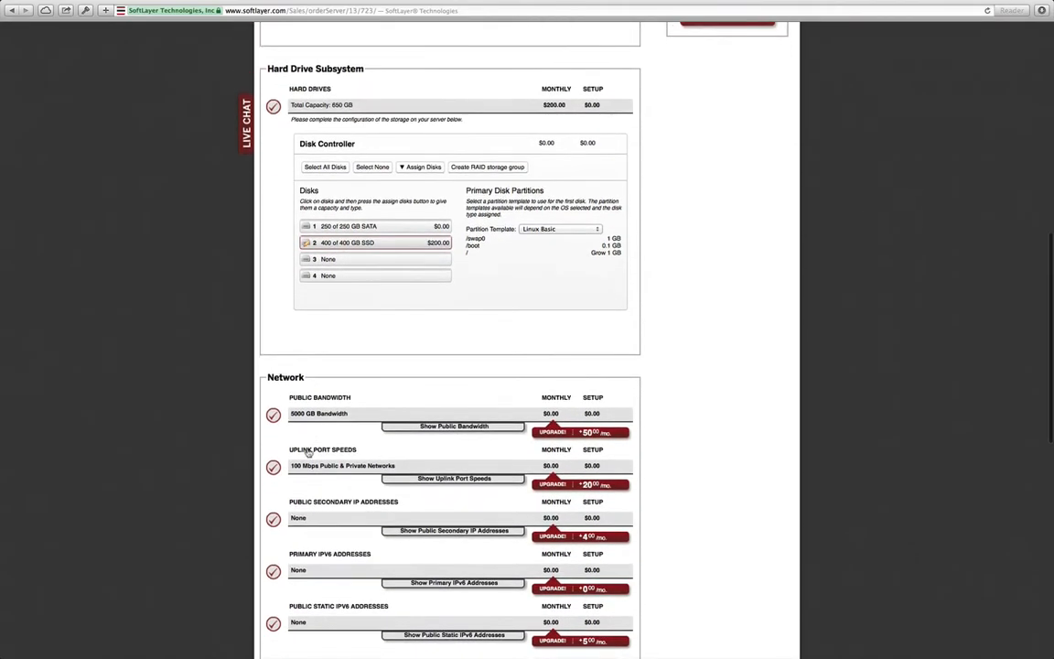
pyautogui.click(453, 426)
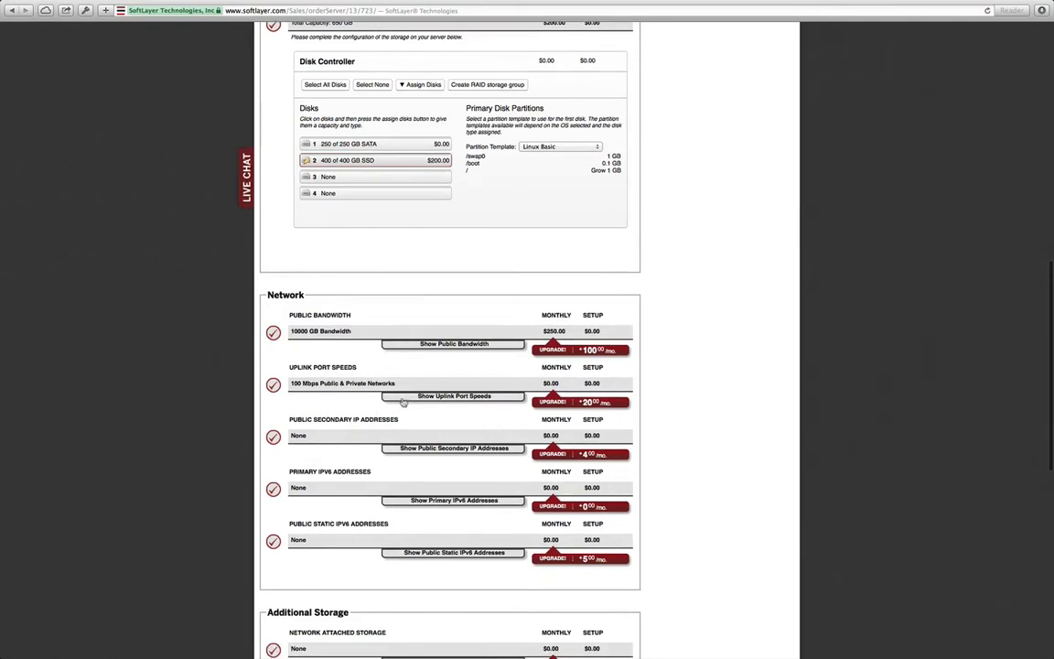
pyautogui.click(452, 396)
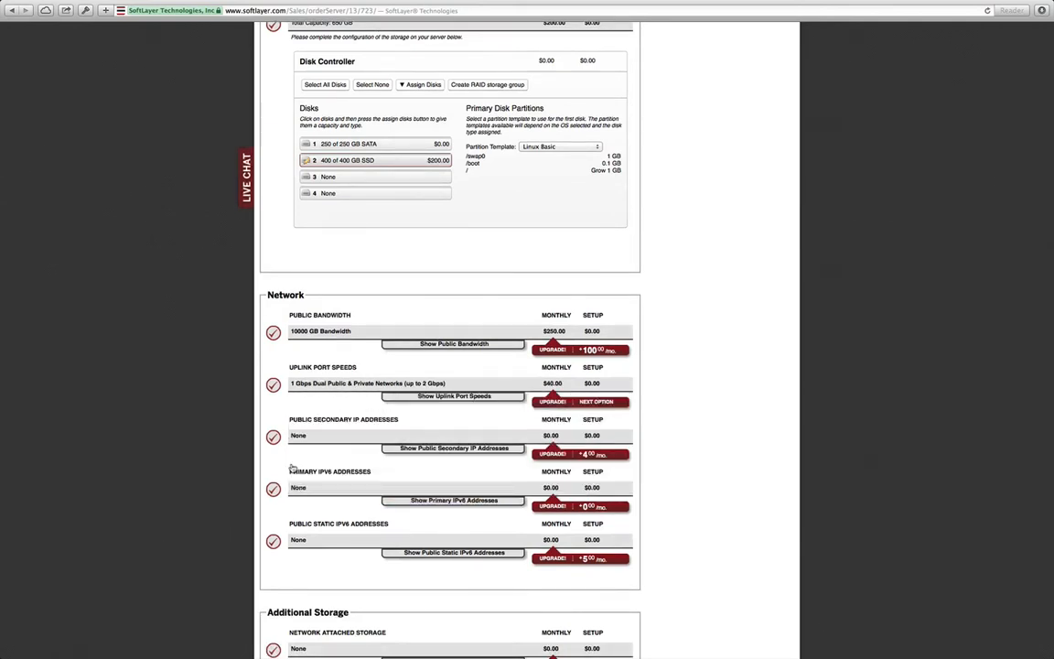
pyautogui.scroll(-3)
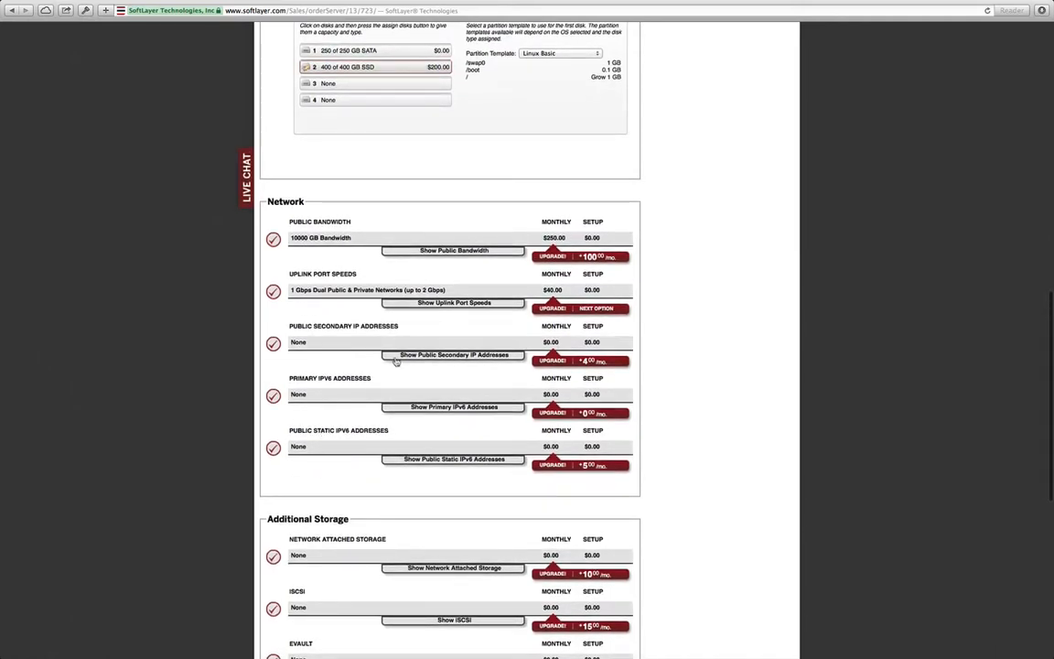
pyautogui.click(580, 361)
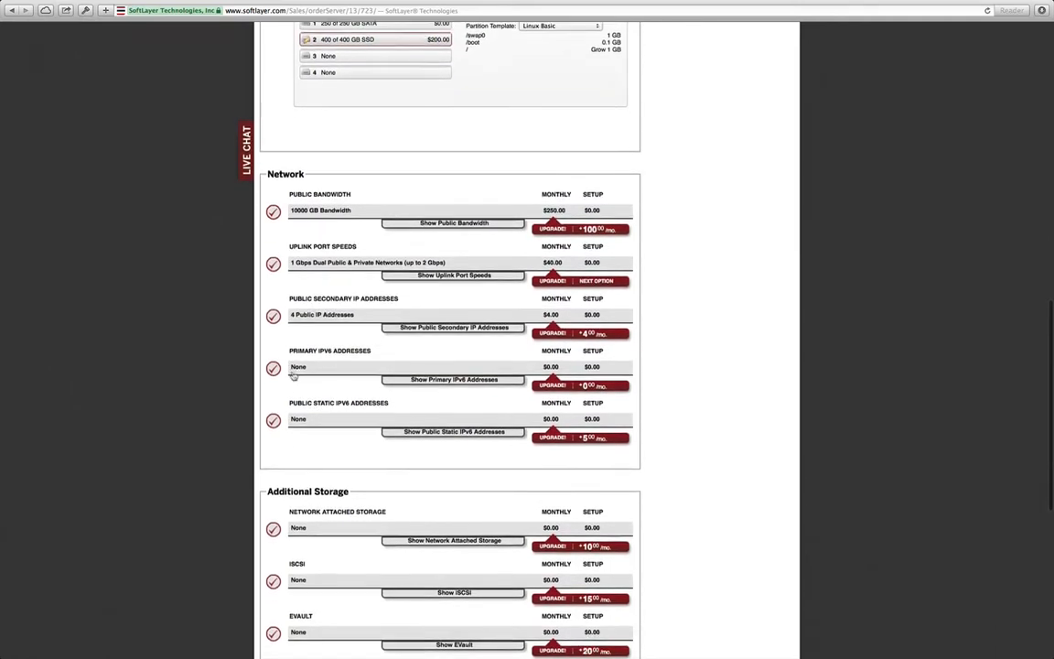
pyautogui.scroll(-3)
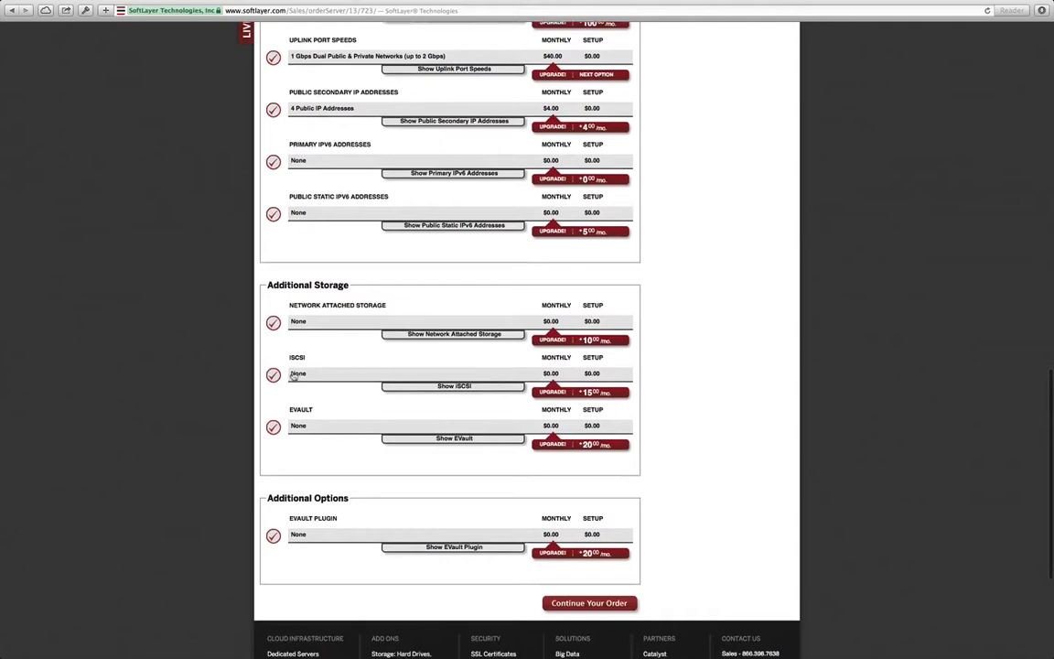
pyautogui.scroll(-3)
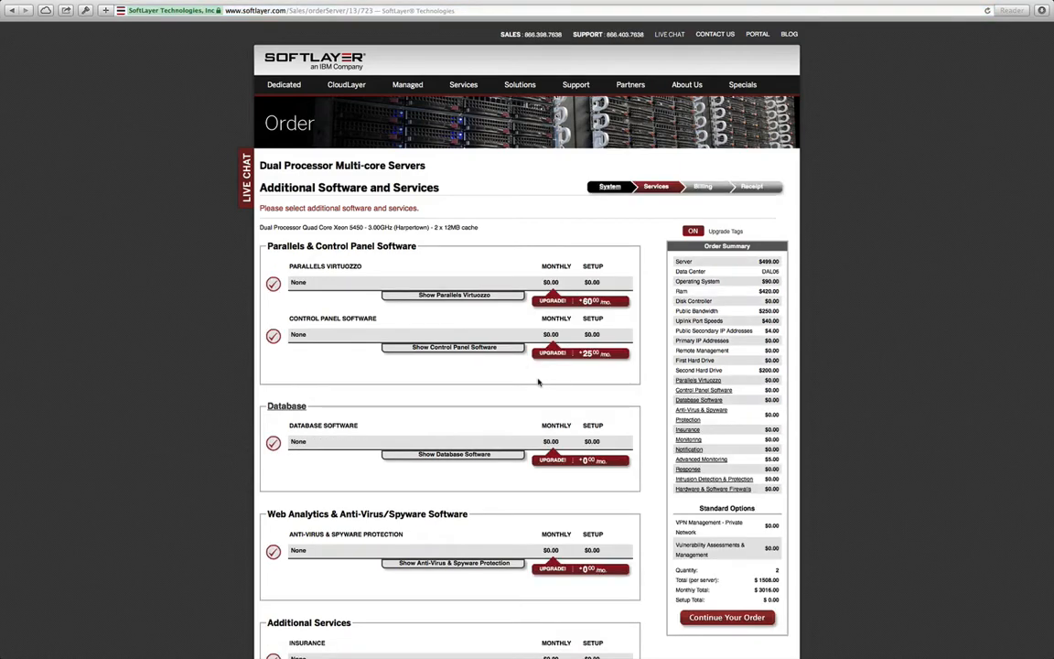
# Step: Add host ping plus TCP service monitoring and the additional monitoring and response options
pyautogui.scroll(-3)
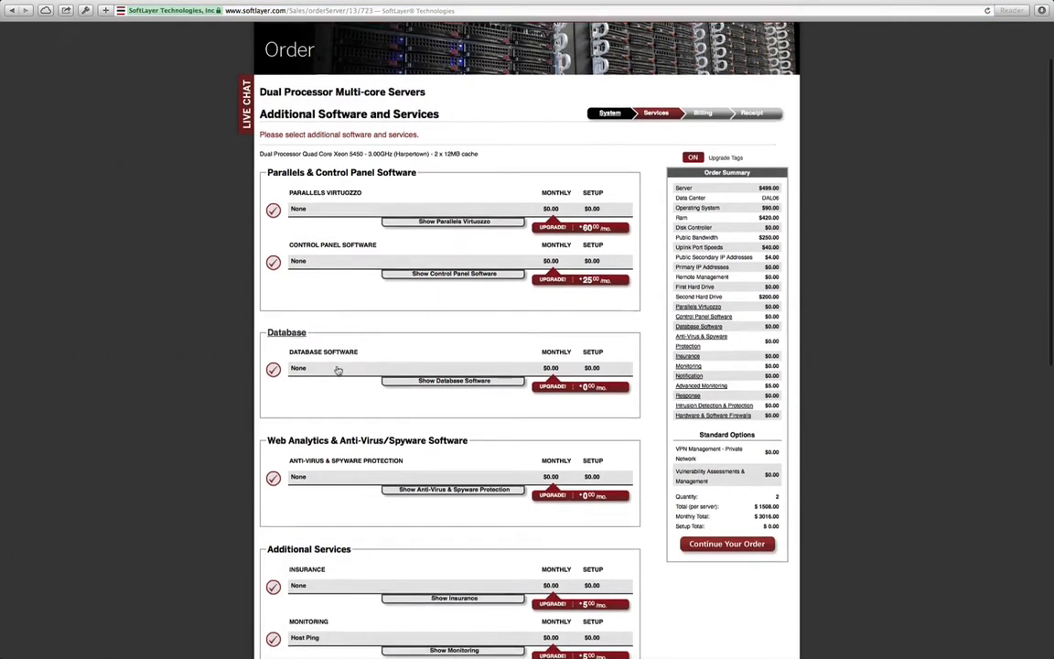
pyautogui.scroll(-3)
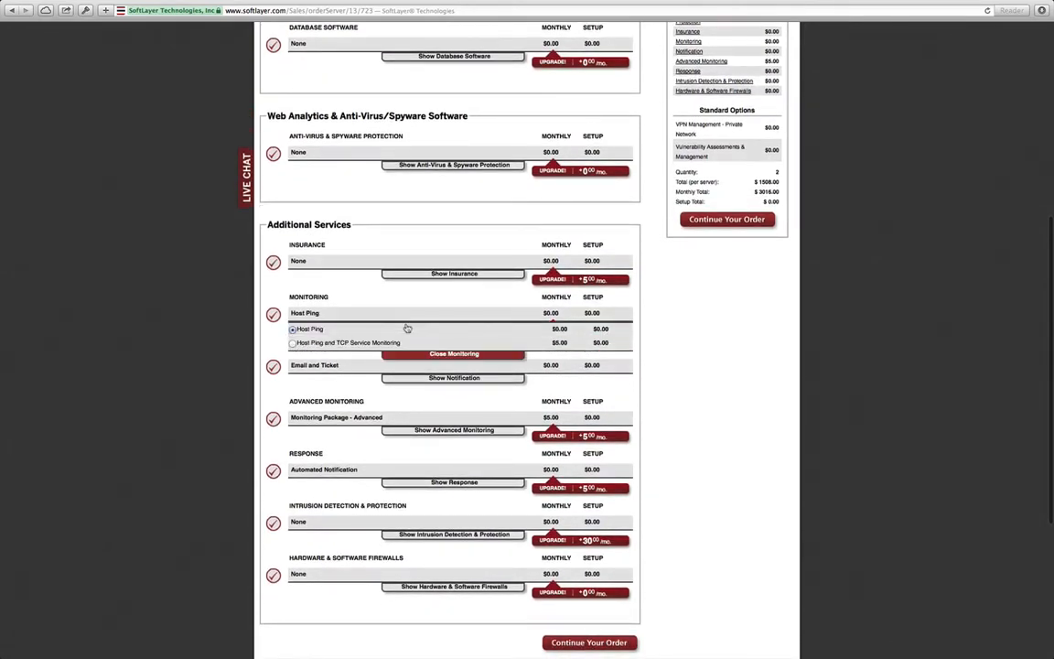
pyautogui.click(292, 342)
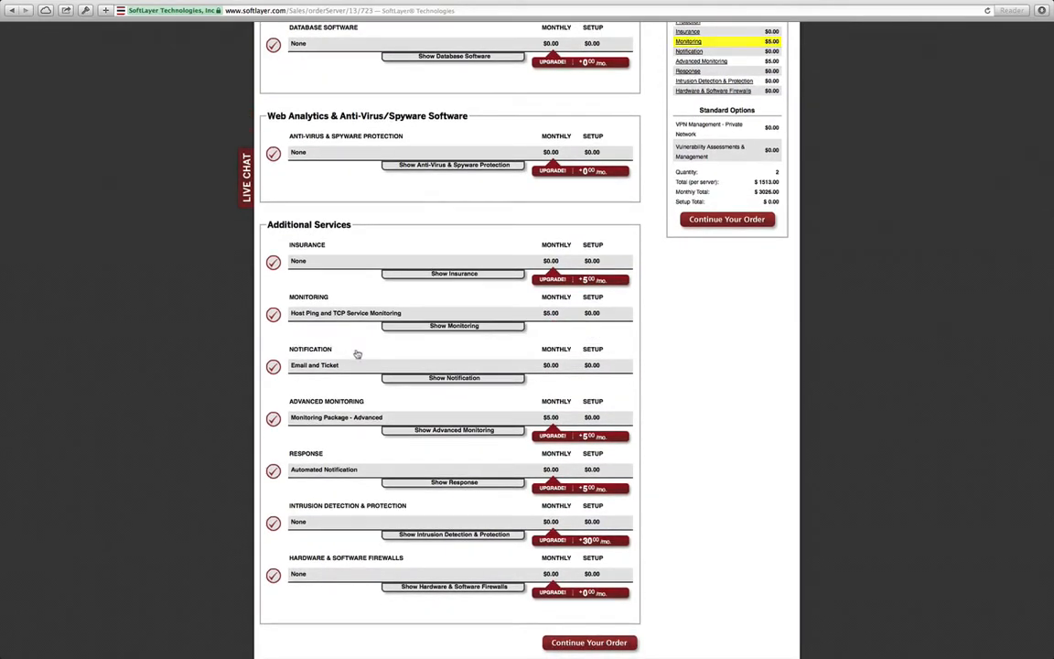
pyautogui.click(454, 430)
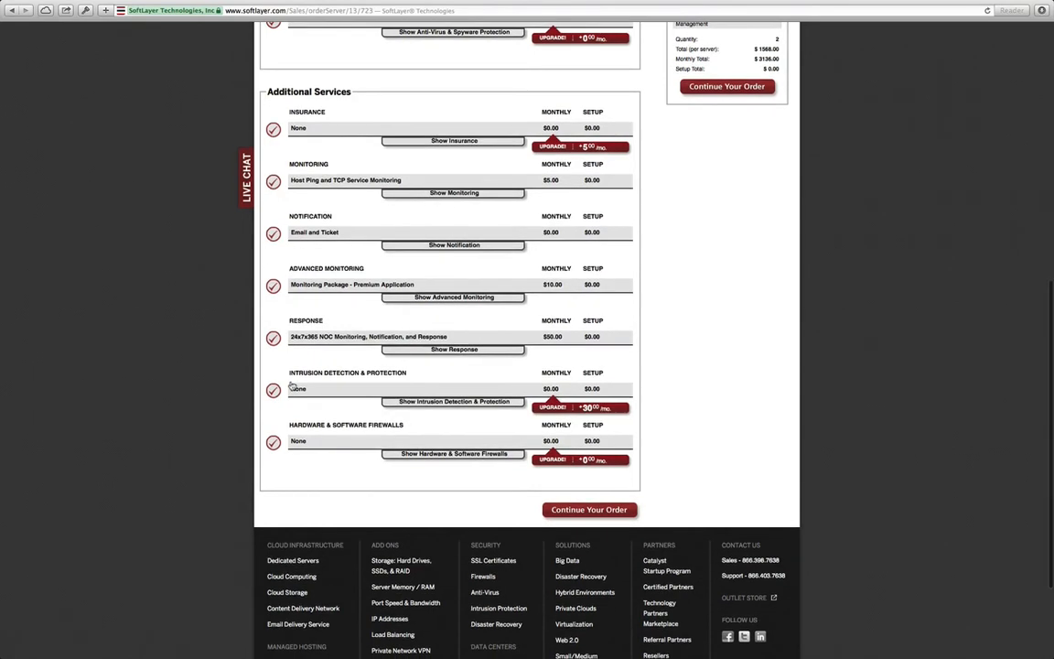
# Step: Add the APF Software Firewall for Linux and continue to the order summary
pyautogui.click(454, 454)
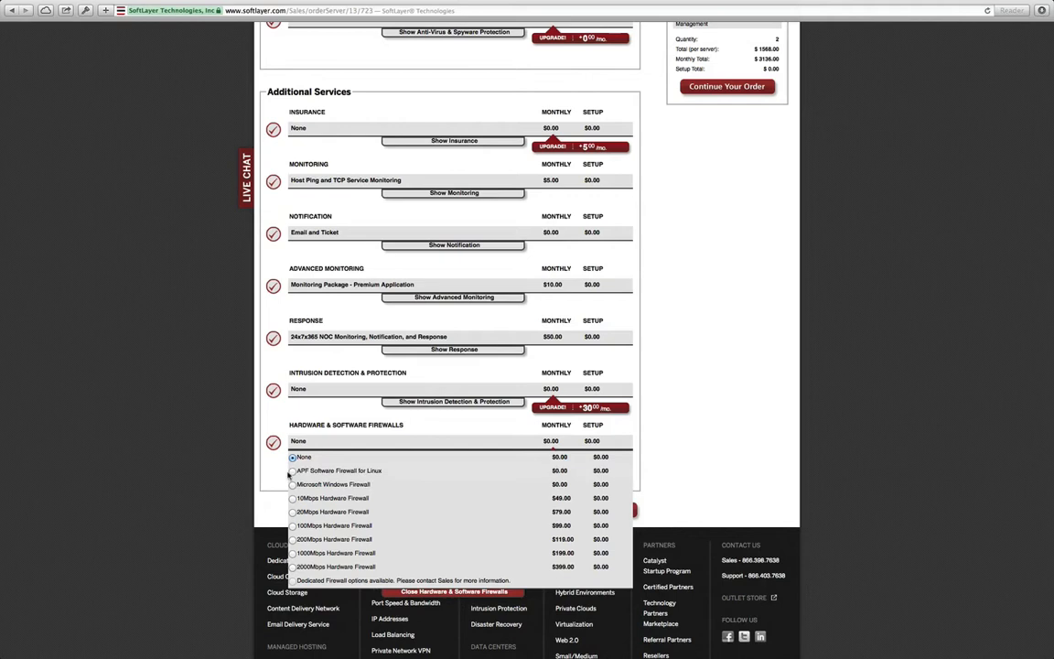
pyautogui.click(291, 471)
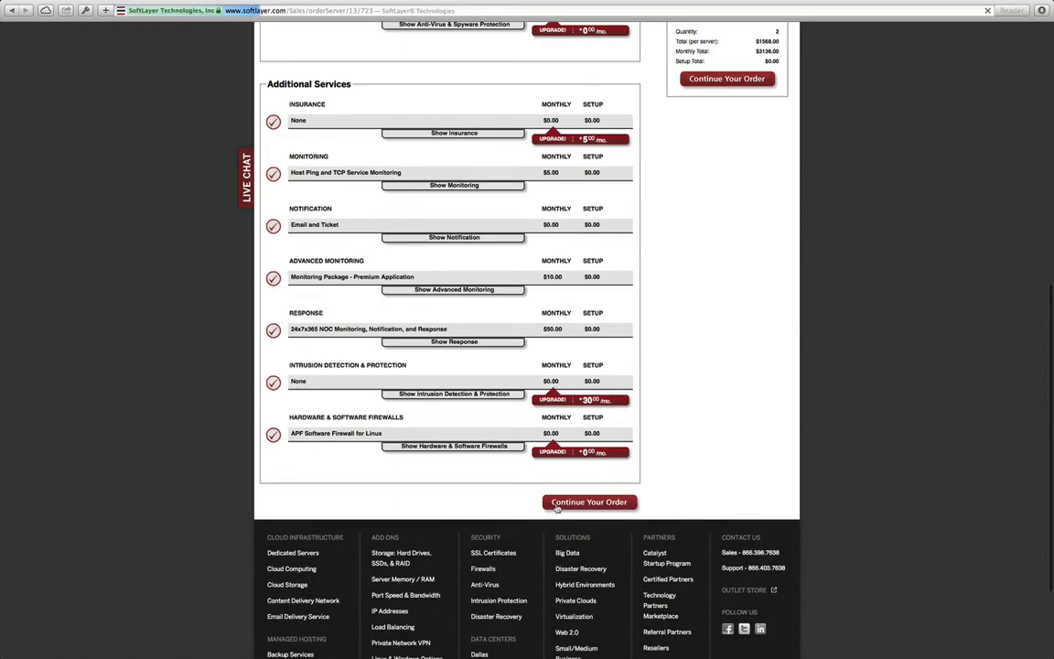
pyautogui.click(589, 502)
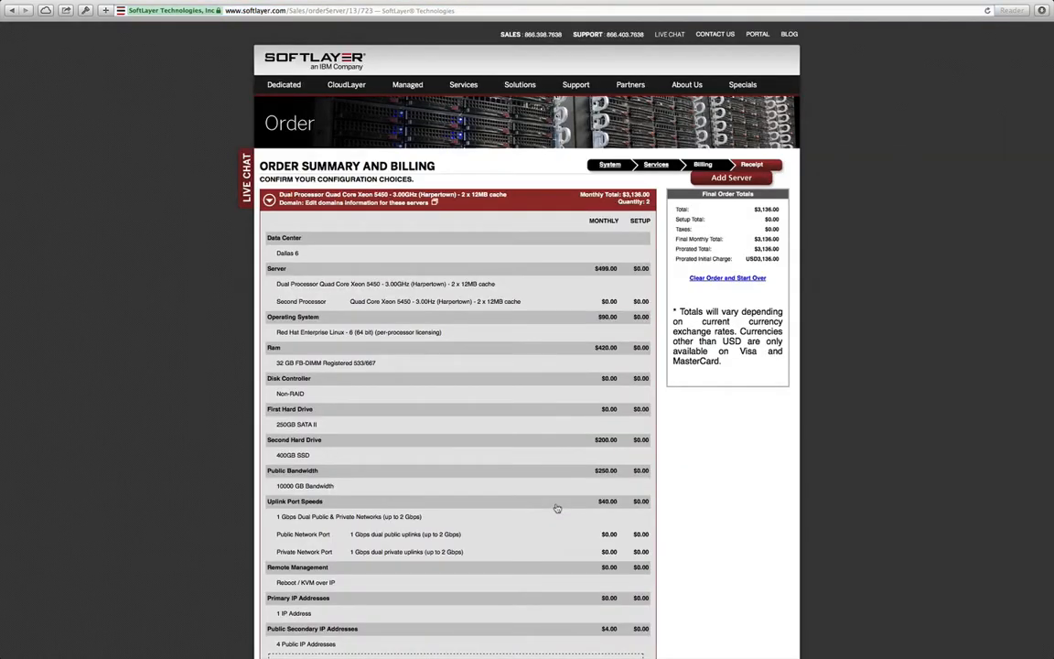
# Step: Name the two servers host1 and host2, then scroll to the billing form
pyautogui.scroll(-3)
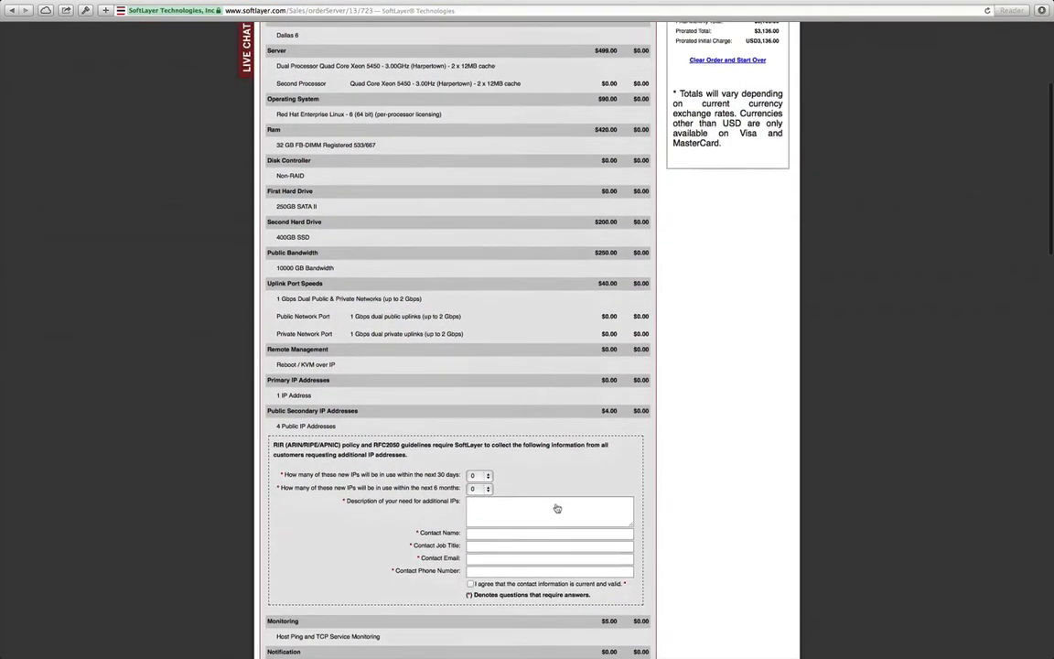
pyautogui.scroll(-3)
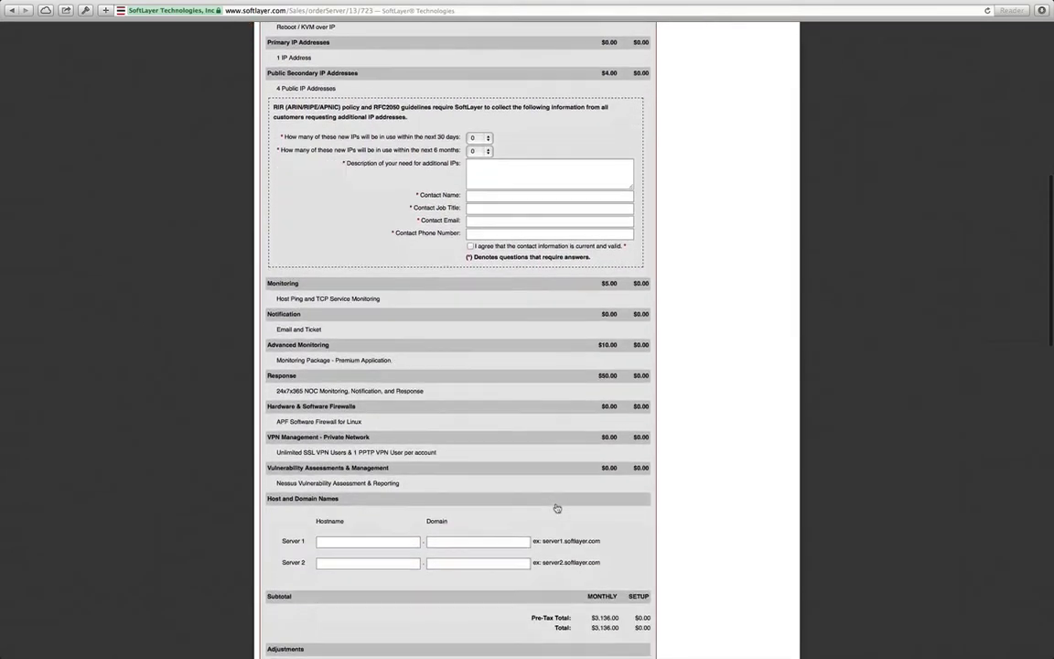
pyautogui.scroll(-3)
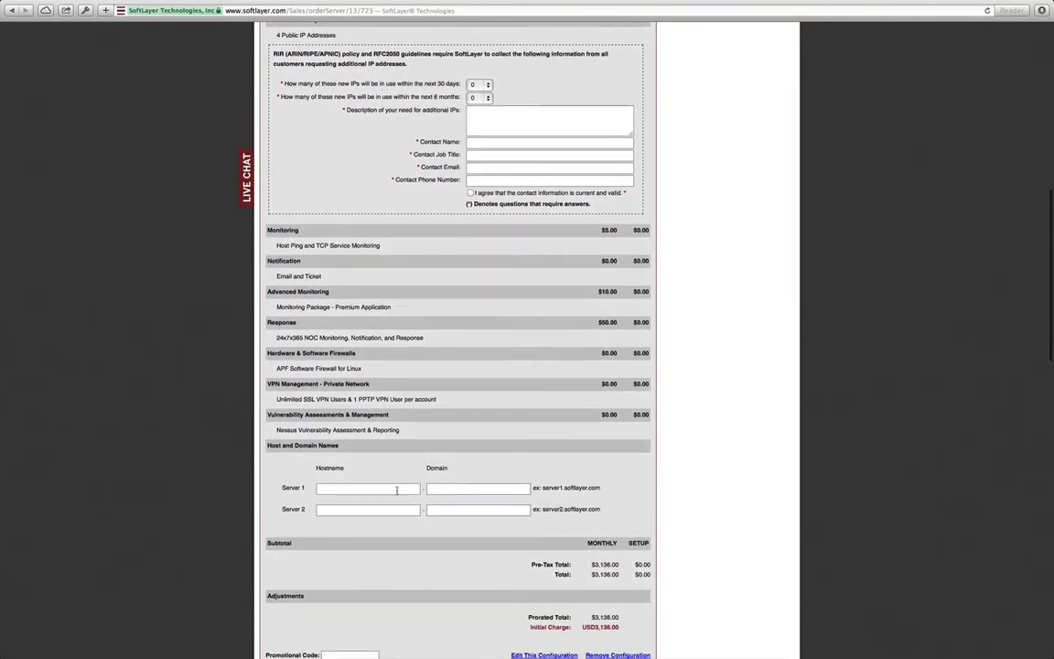
pyautogui.write('host1')
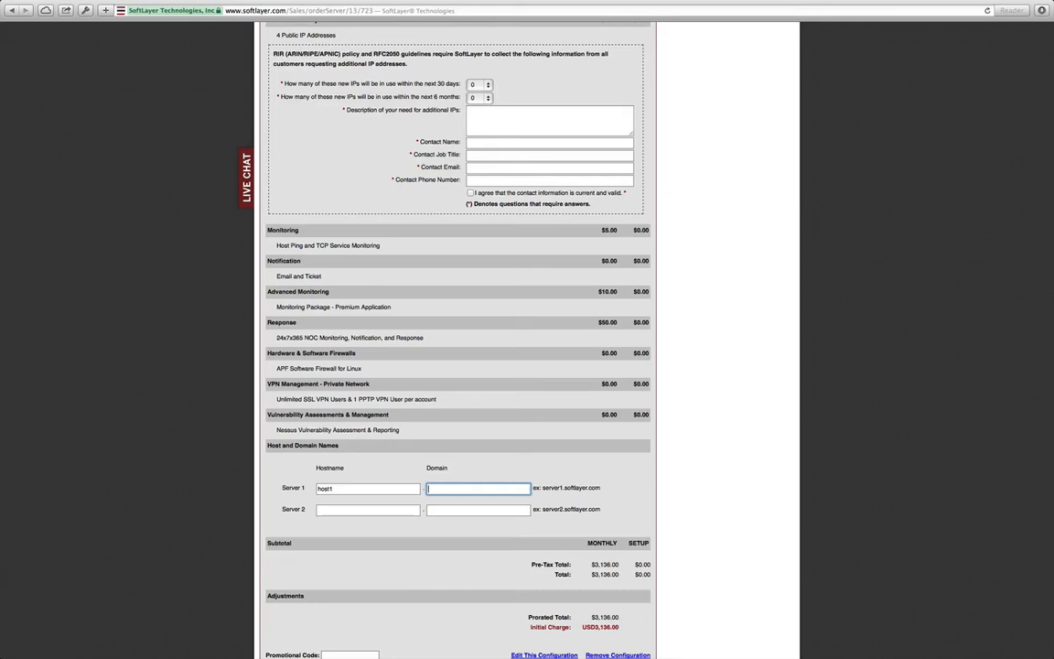
pyautogui.write('host2')
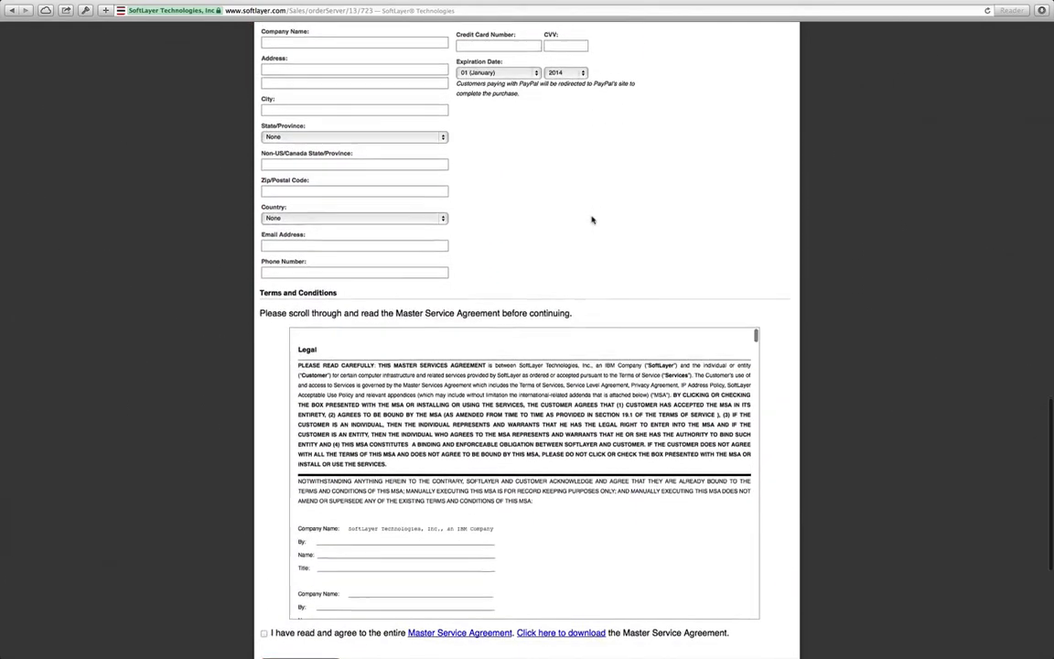
pyautogui.scroll(-3)
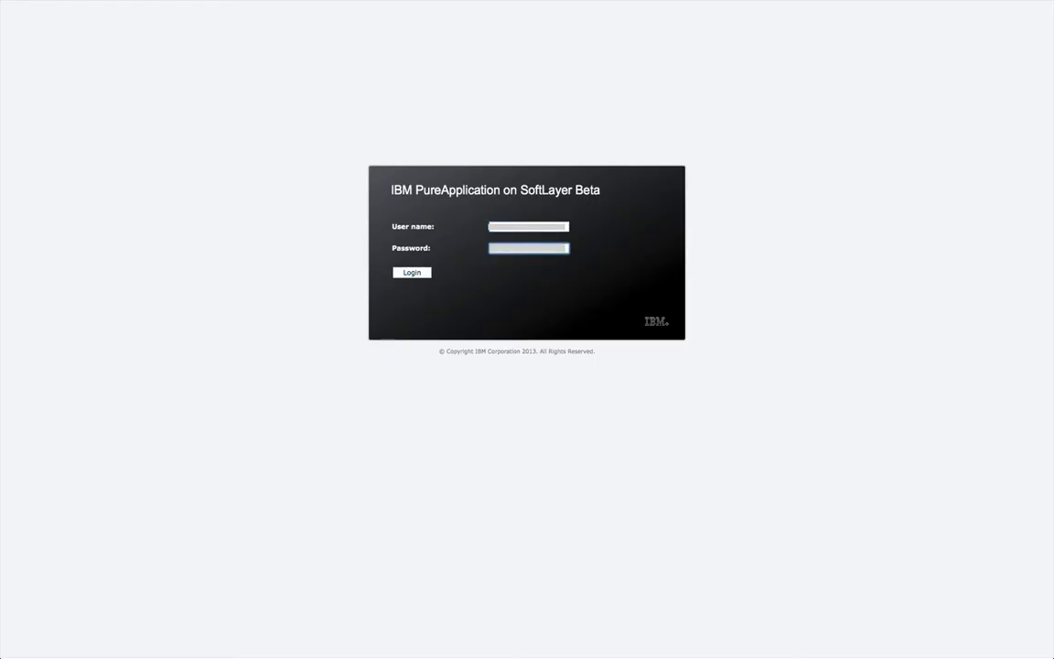
# Step: Log in, list Mobile Platform 6.1 virtual application patterns and start a new one
pyautogui.click(411, 273)
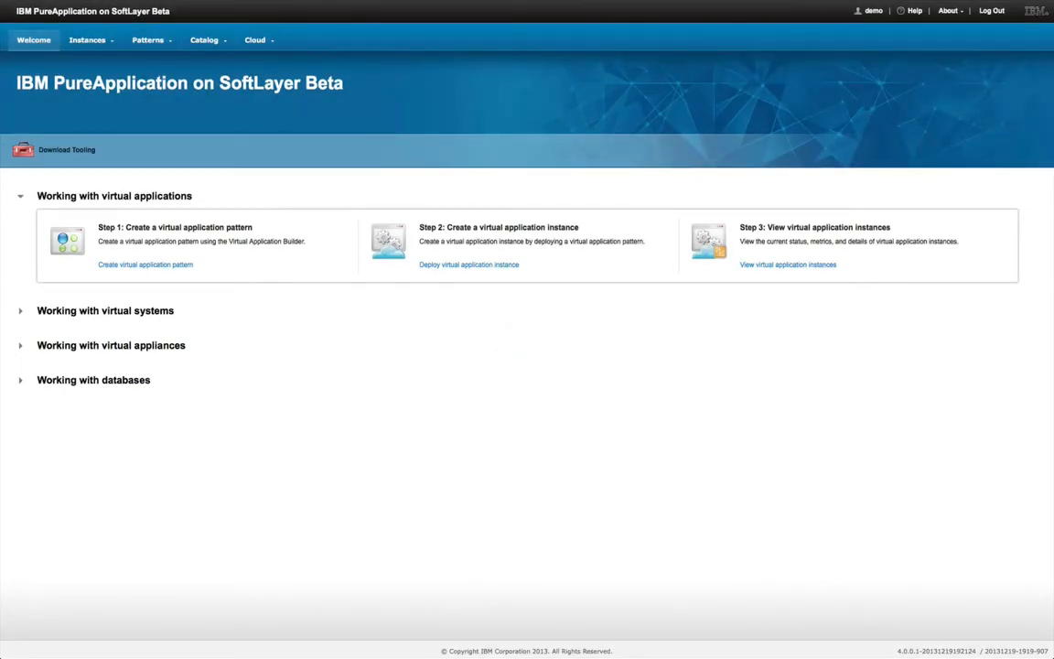
pyautogui.moveTo(50, 7)
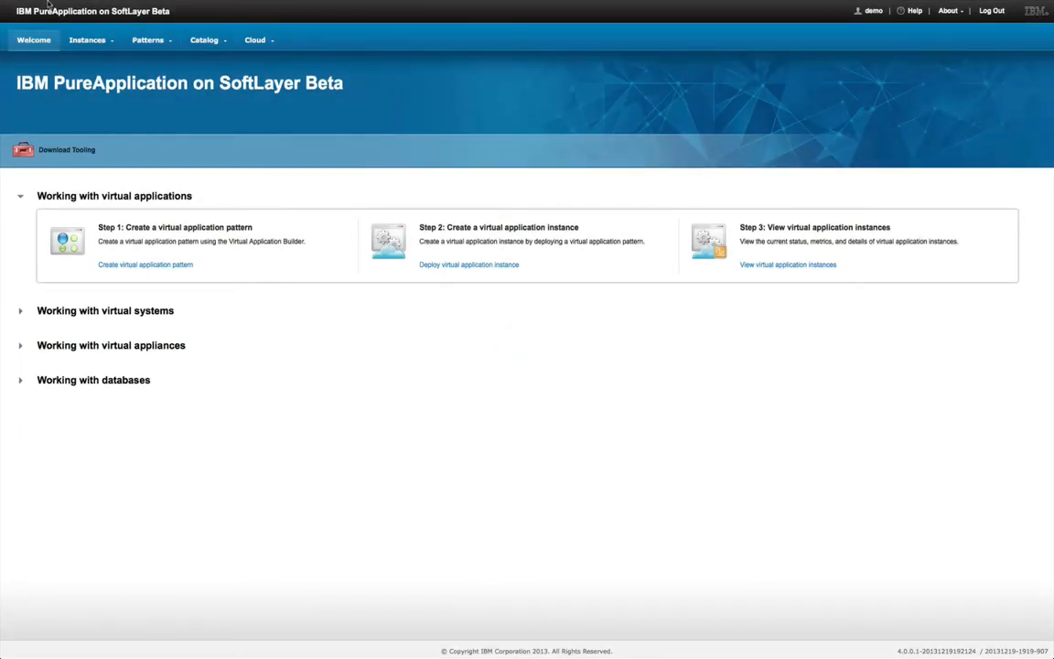
pyautogui.click(152, 40)
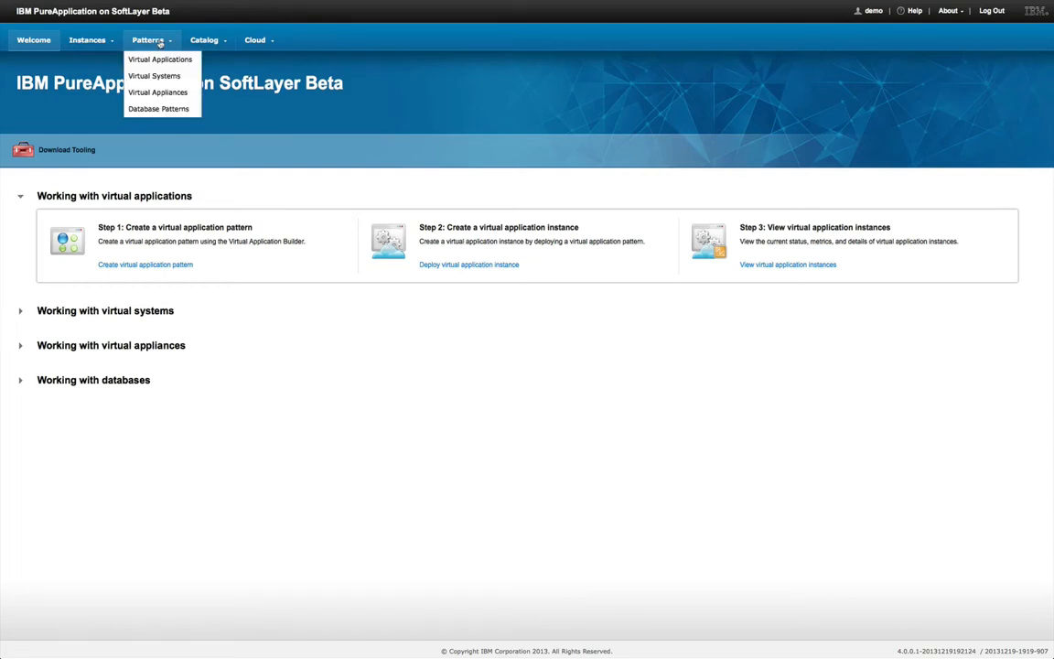
pyautogui.click(163, 58)
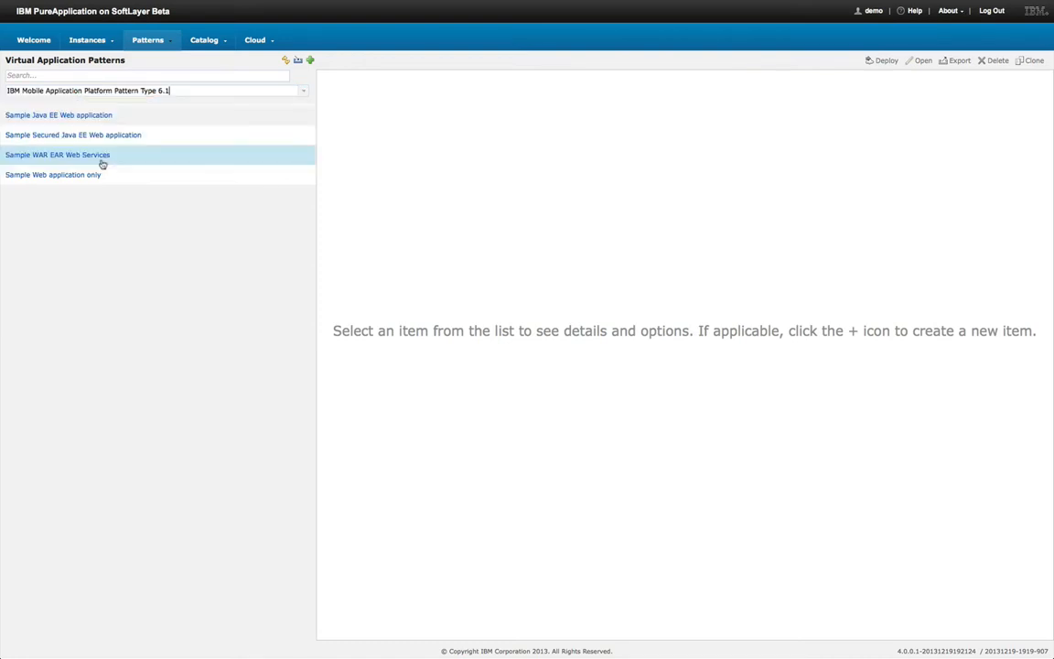
pyautogui.click(311, 60)
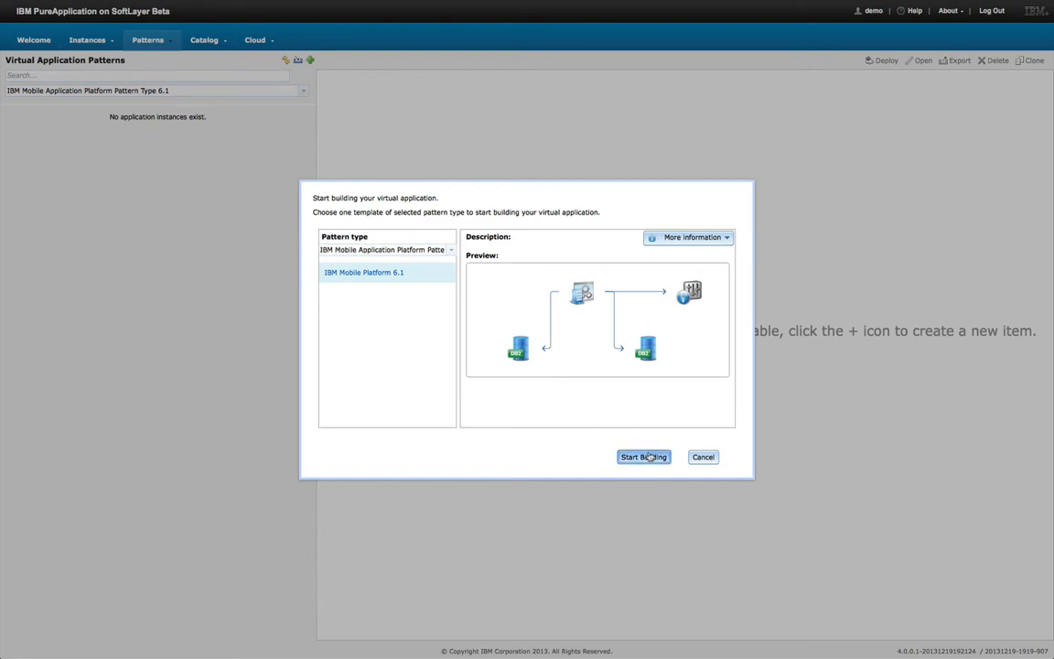
# Step: Build from the IBM Mobile Platform 6.1 template with a Worklight Application named Mysurance
pyautogui.click(644, 457)
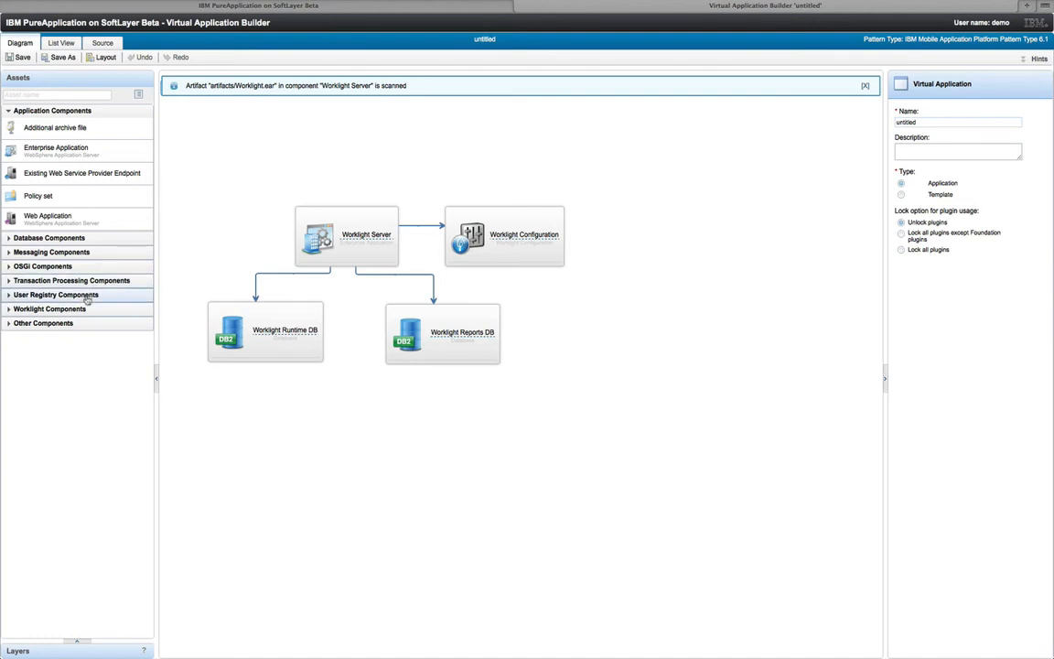
pyautogui.click(50, 308)
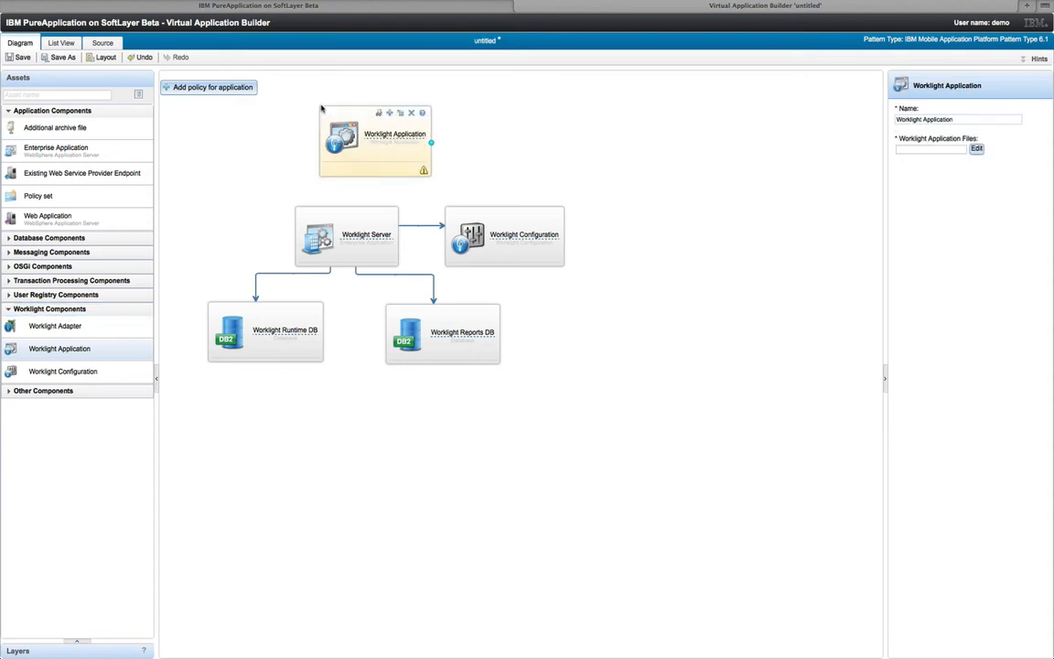
pyautogui.moveTo(375, 137); pyautogui.dragTo(345, 115)
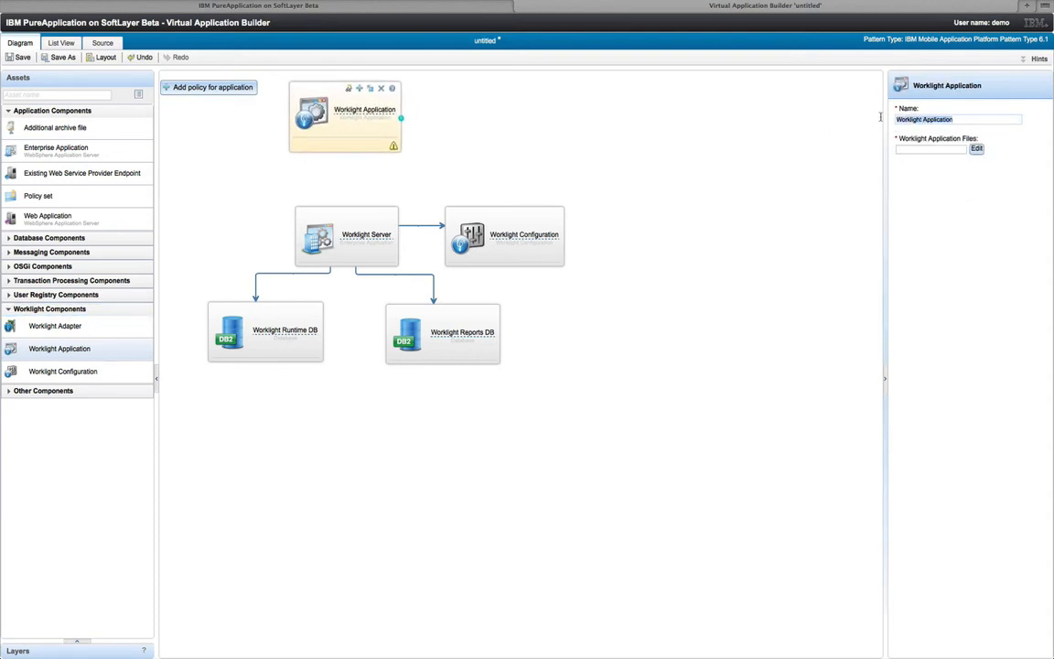
pyautogui.write('Mysurance')
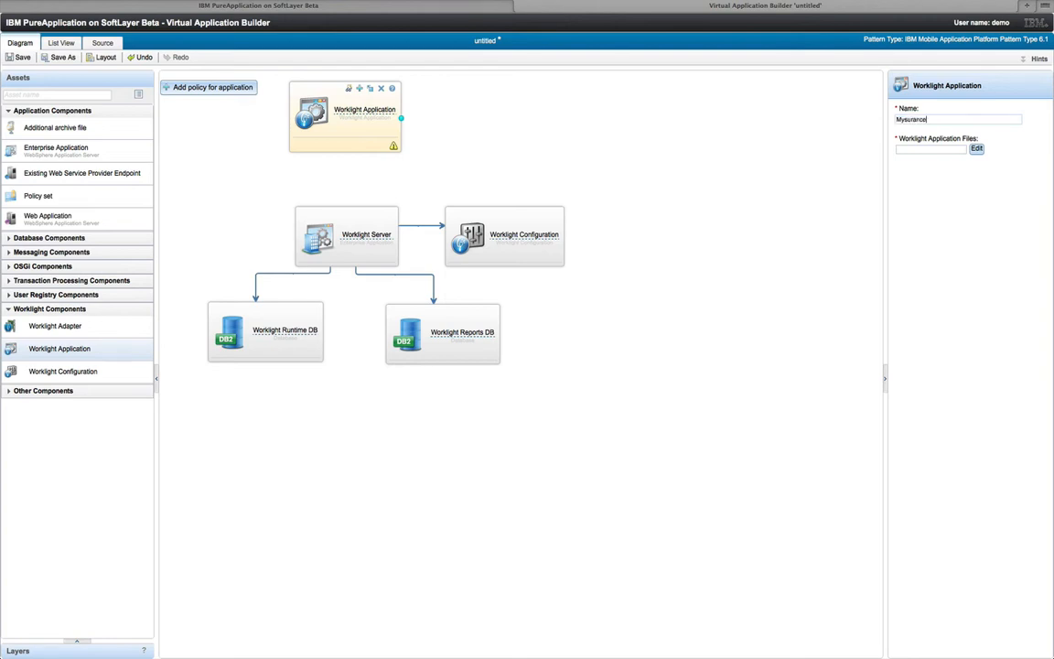
# Step: Attach mysurance-iphone-1.0.wlapp to Mysurance and link it to the Worklight Server
pyautogui.click(983, 149)
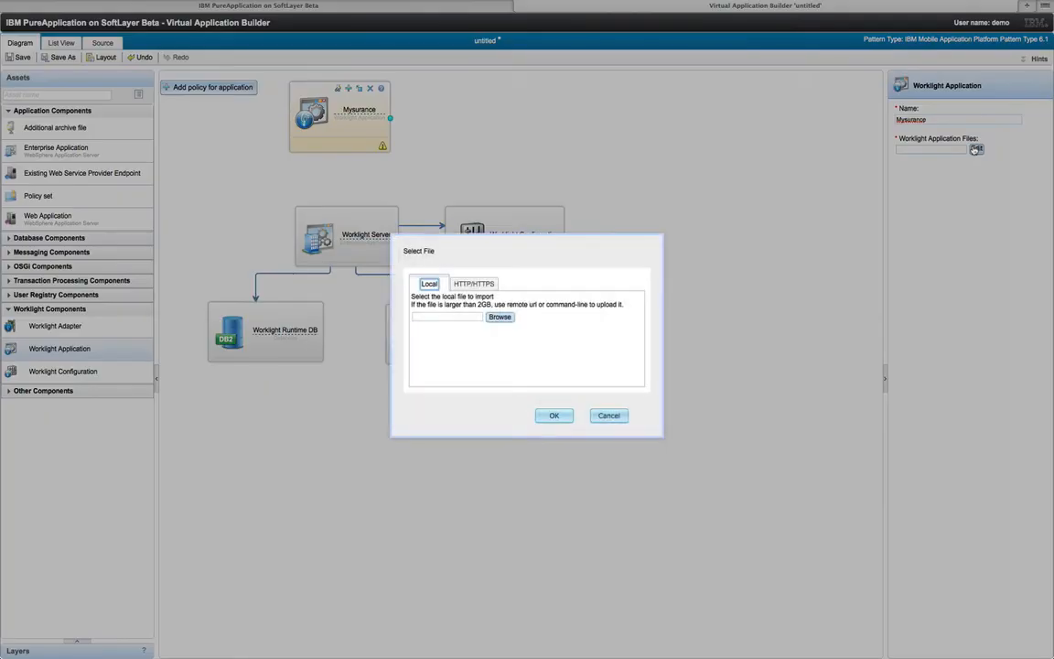
pyautogui.click(500, 316)
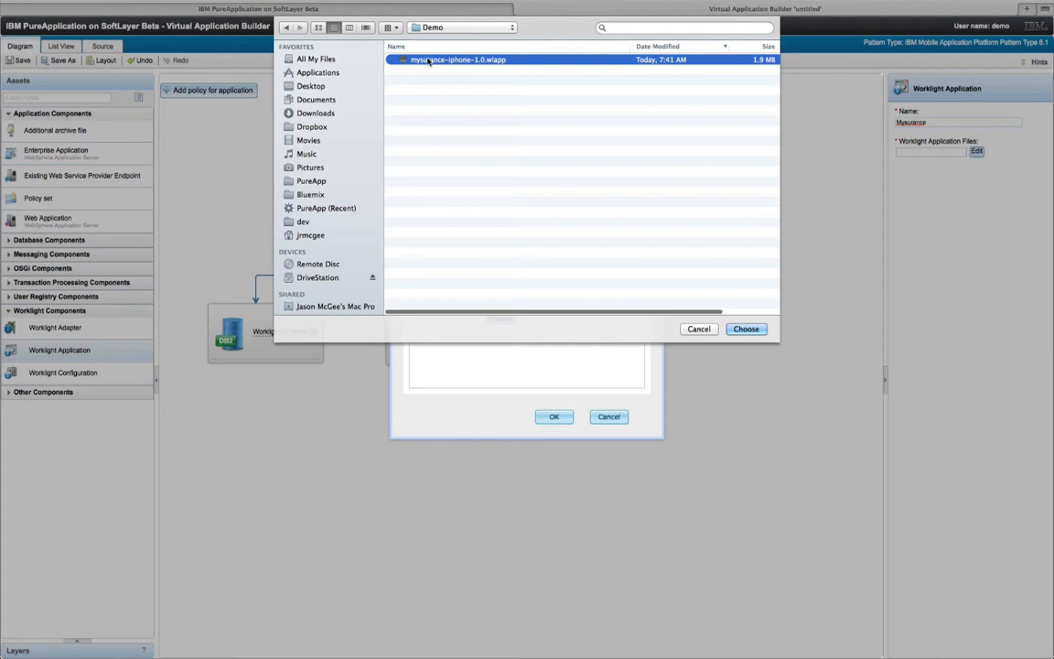
pyautogui.click(745, 328)
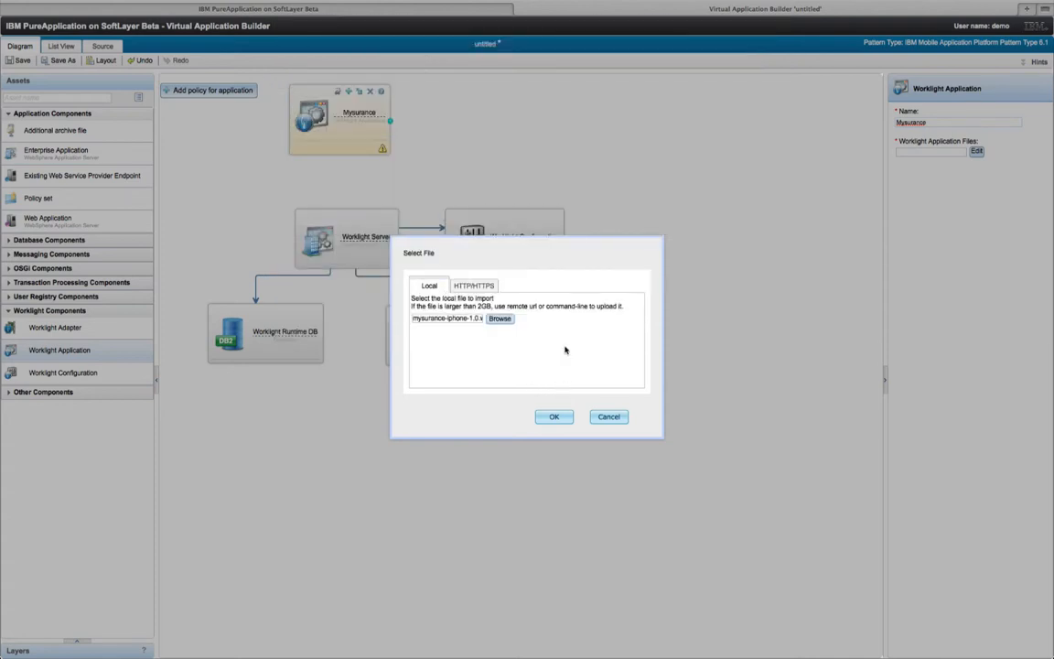
pyautogui.click(553, 416)
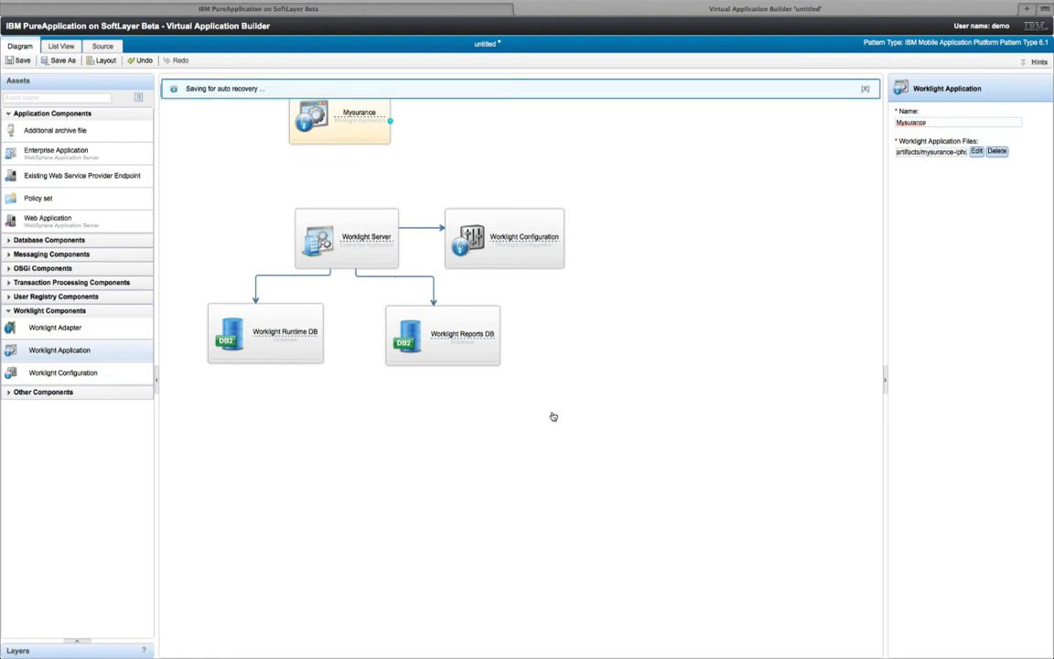
pyautogui.click(14, 67)
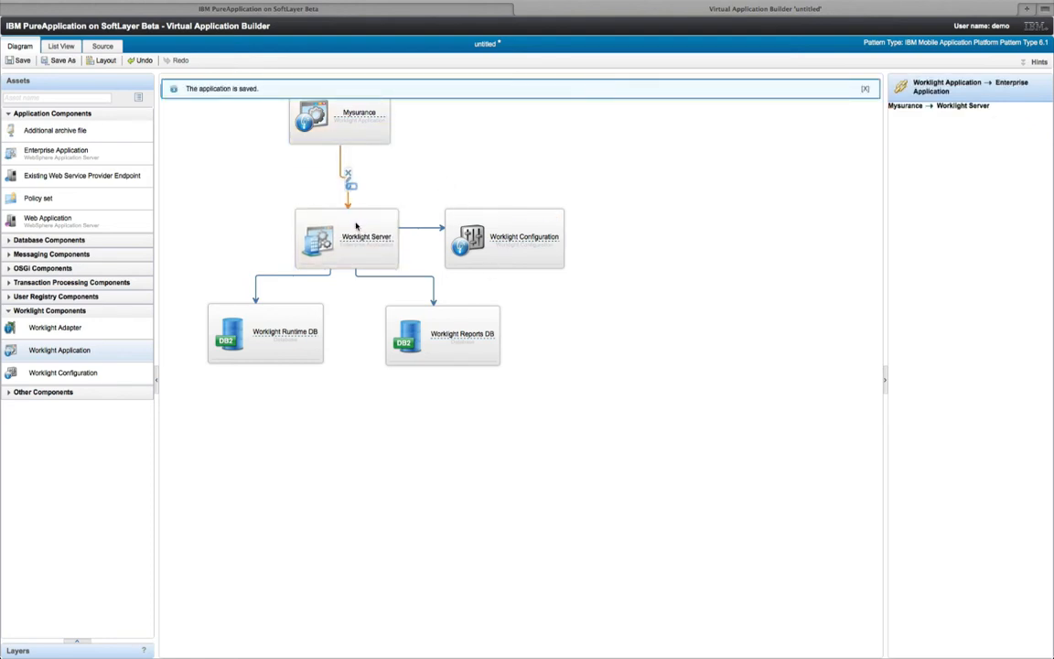
# Step: Add a scaling policy to the Worklight Server and review its settings
pyautogui.click(341, 117)
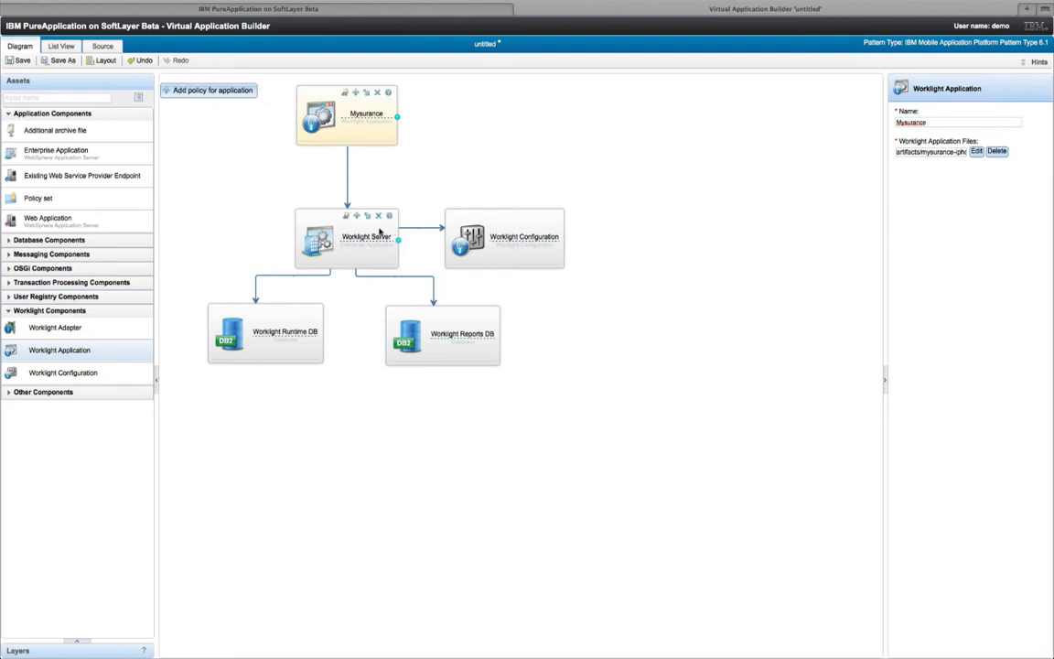
pyautogui.click(348, 241)
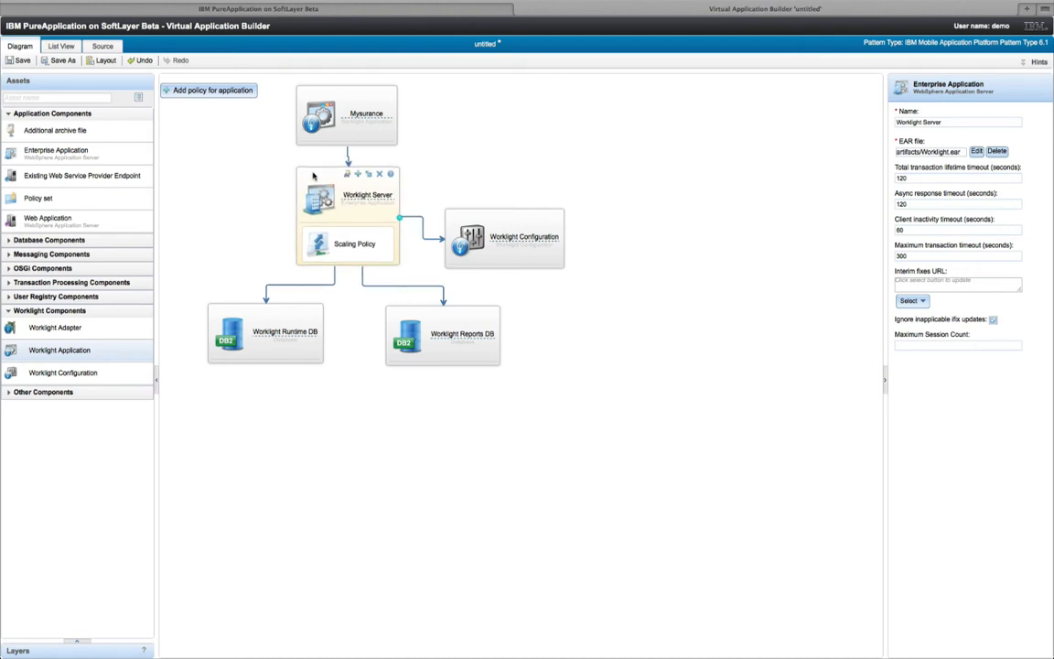
pyautogui.click(349, 243)
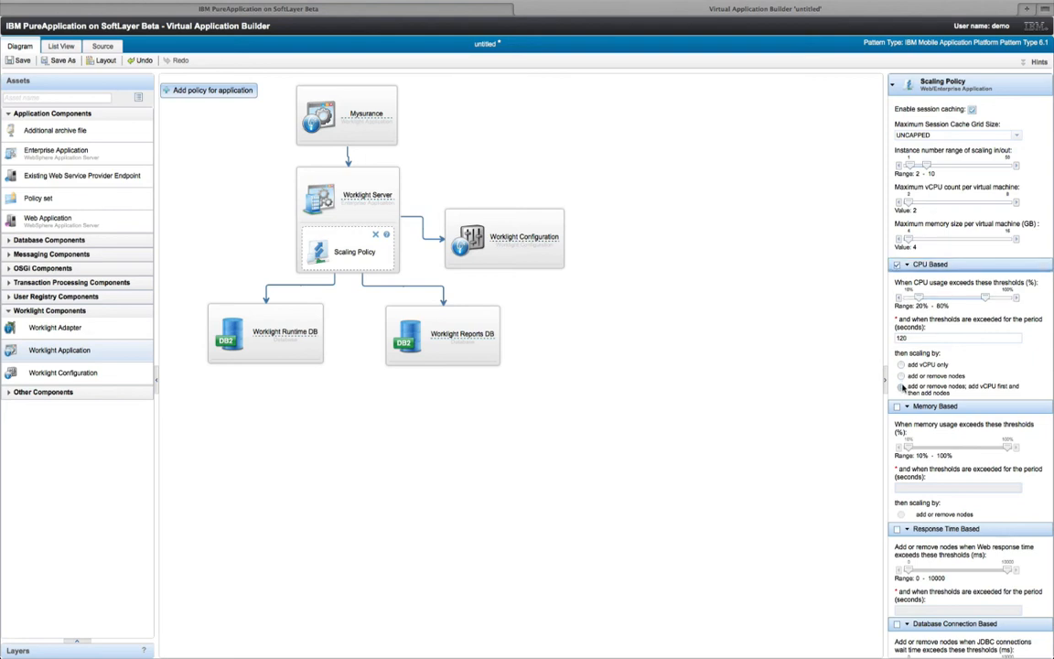
# Step: Save the application as Mysurance Mobile App
pyautogui.scroll(-3)
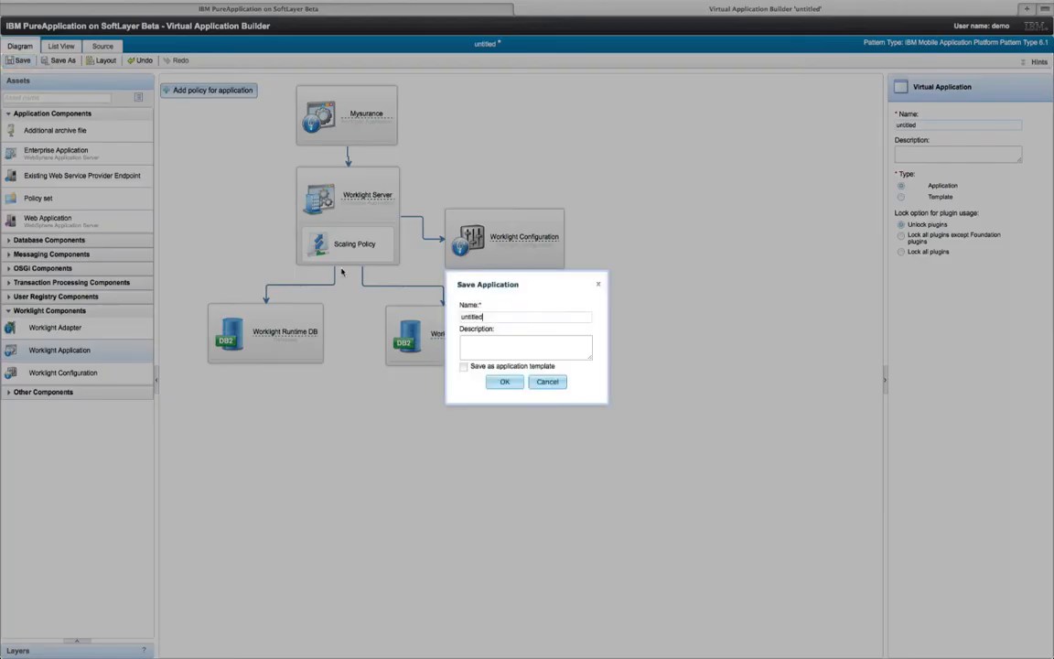
pyautogui.write('Mysurance Mob')
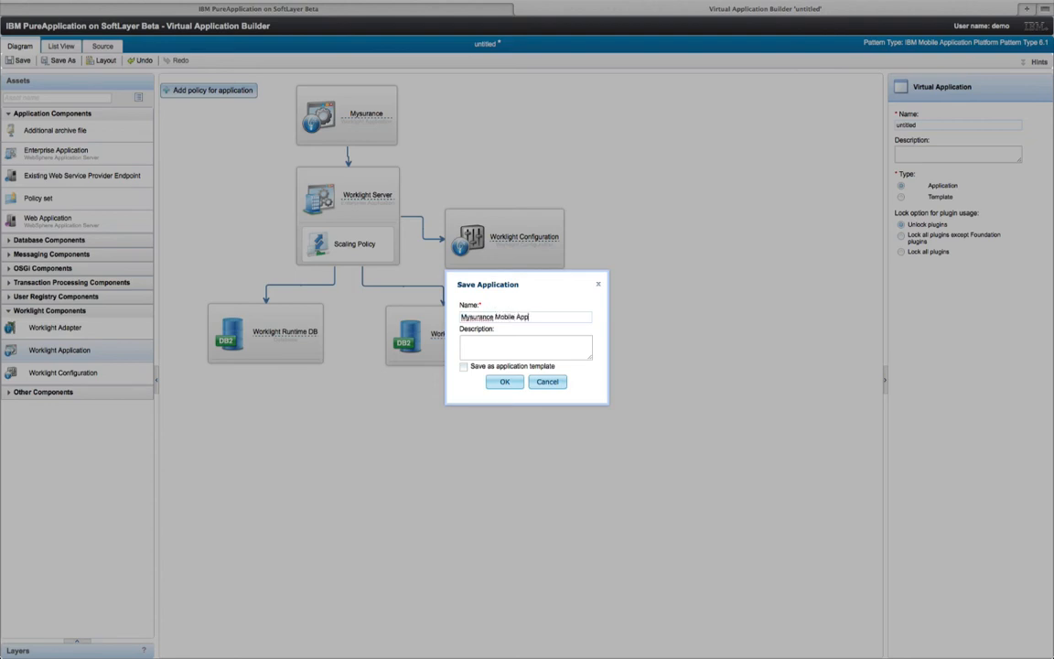
pyautogui.click(504, 382)
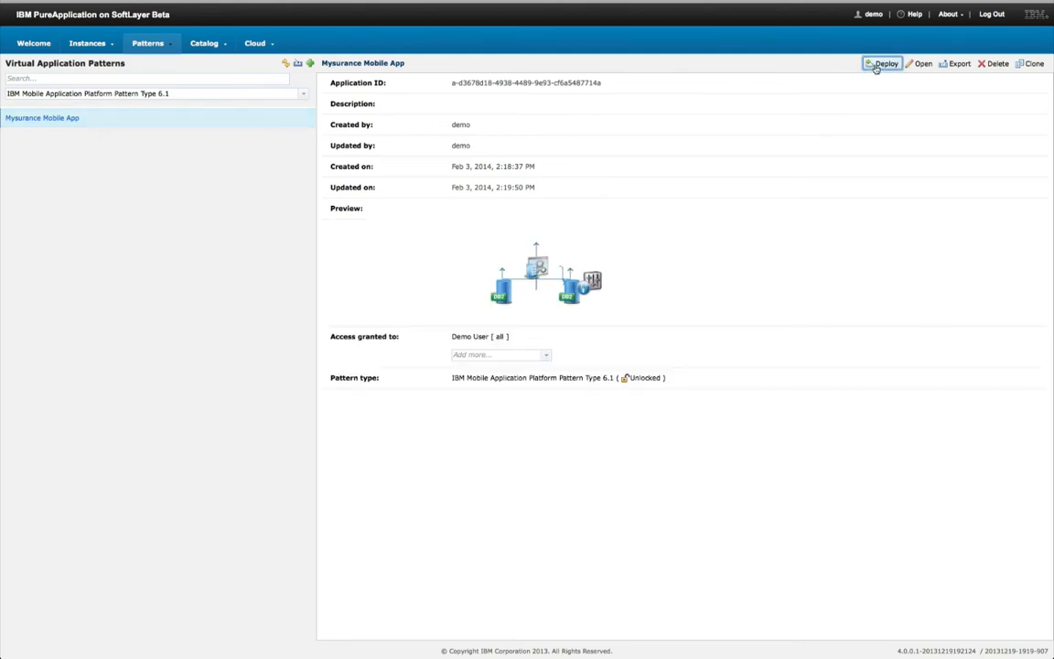
# Step: Deploy to the Softlayer cloud group using IPv4, then open the instance's details
pyautogui.click(883, 64)
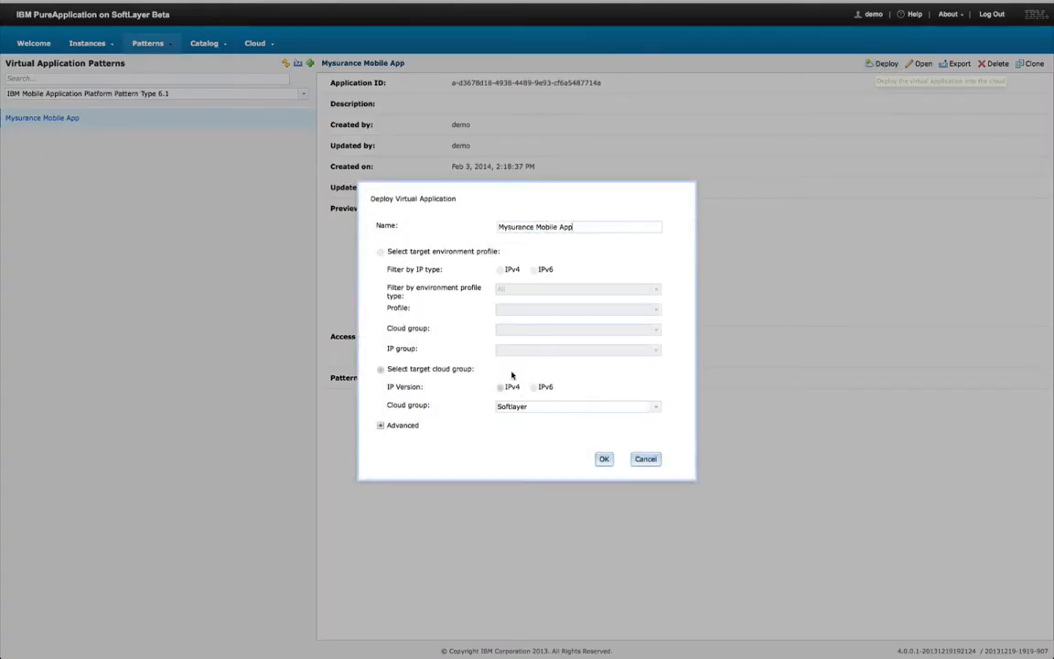
pyautogui.click(381, 369)
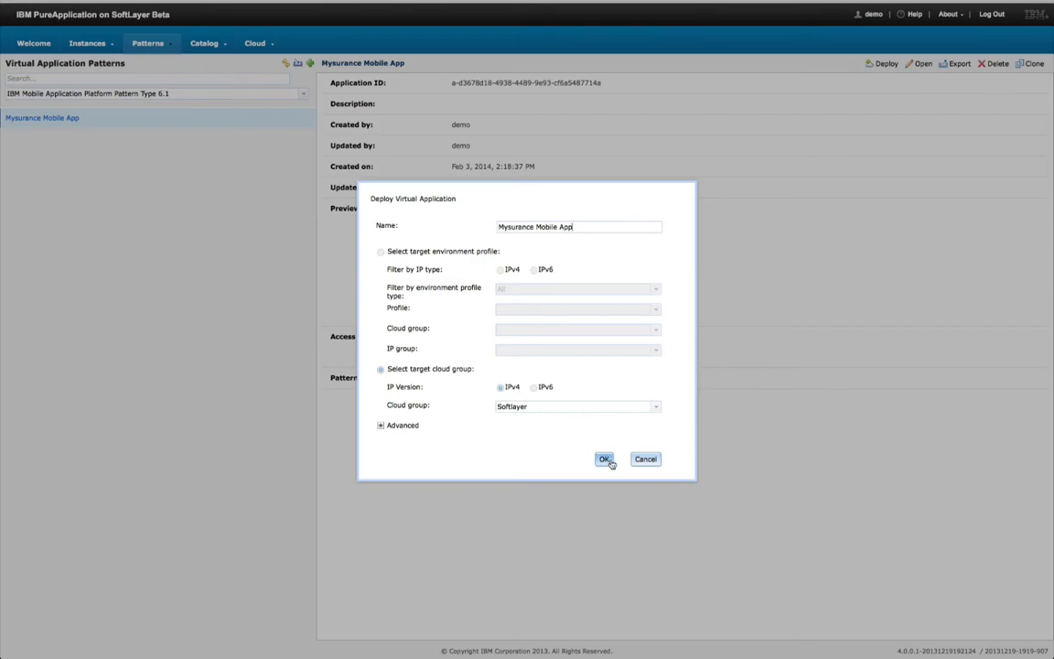
pyautogui.click(604, 460)
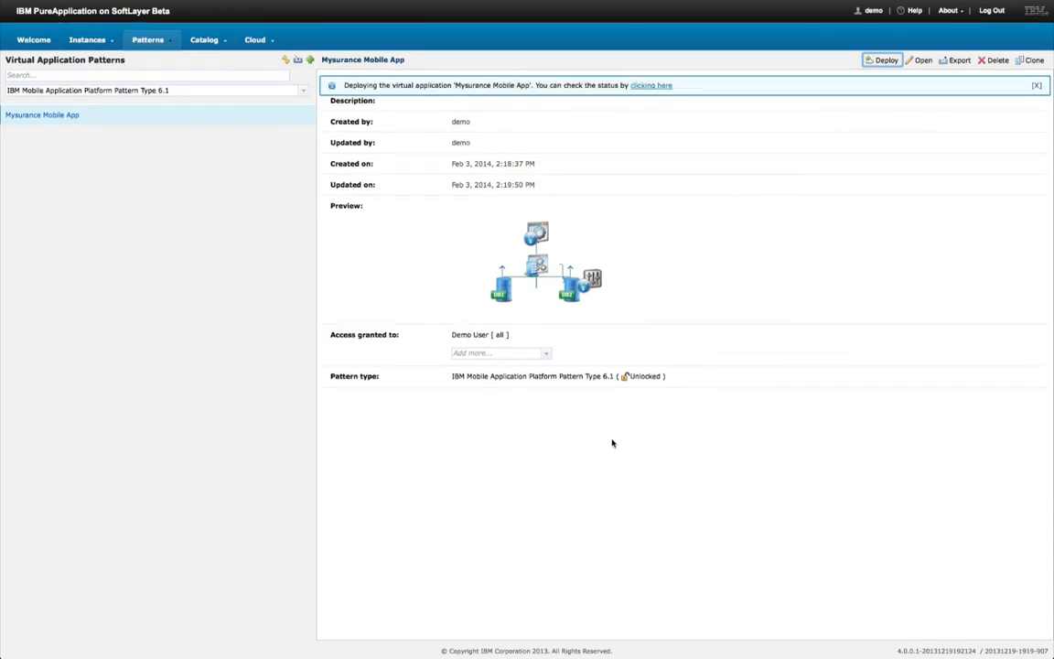
pyautogui.click(649, 85)
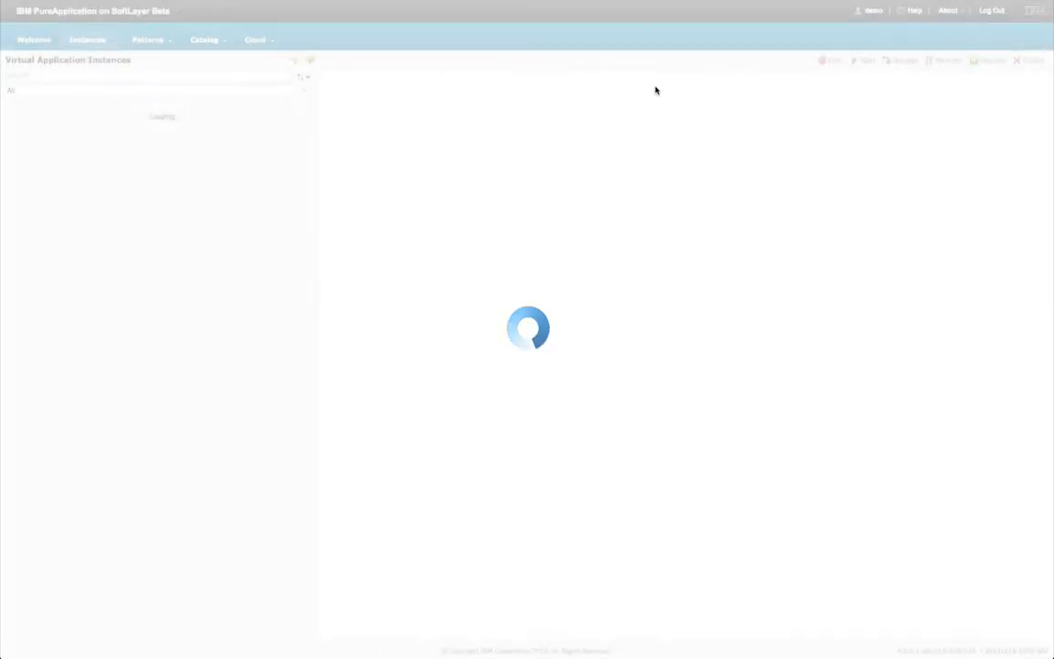
pyautogui.click(42, 114)
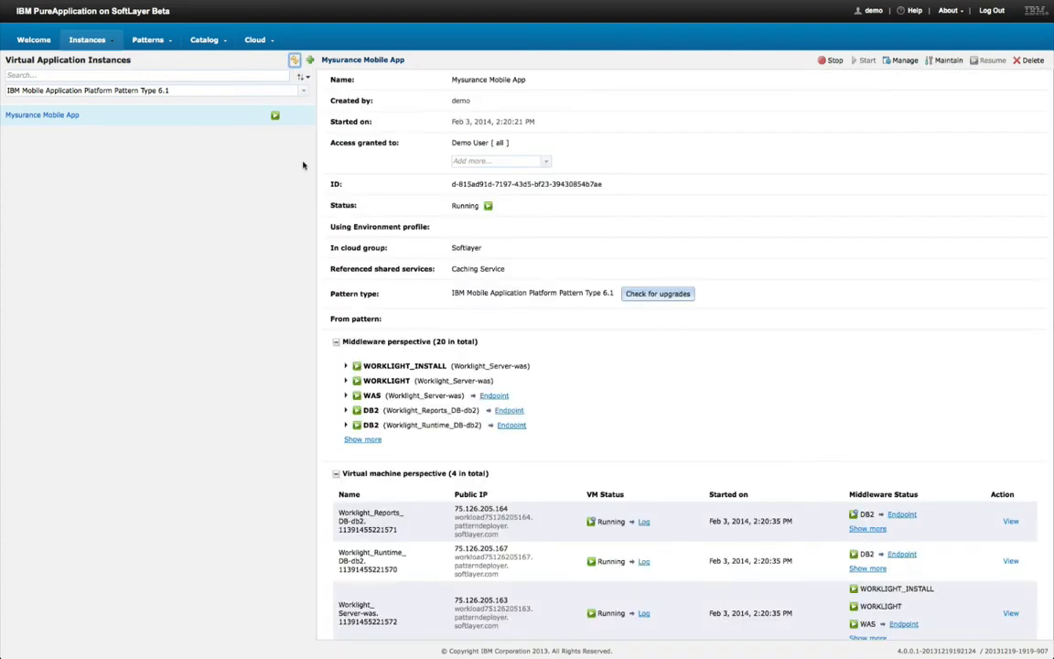
pyautogui.scroll(-3)
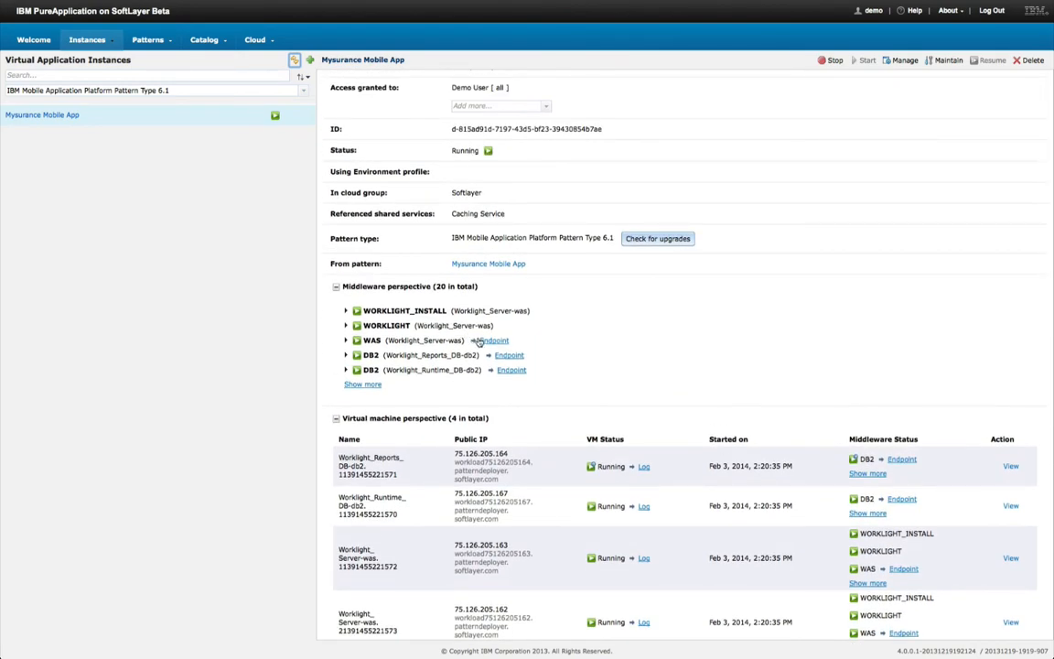
pyautogui.click(493, 341)
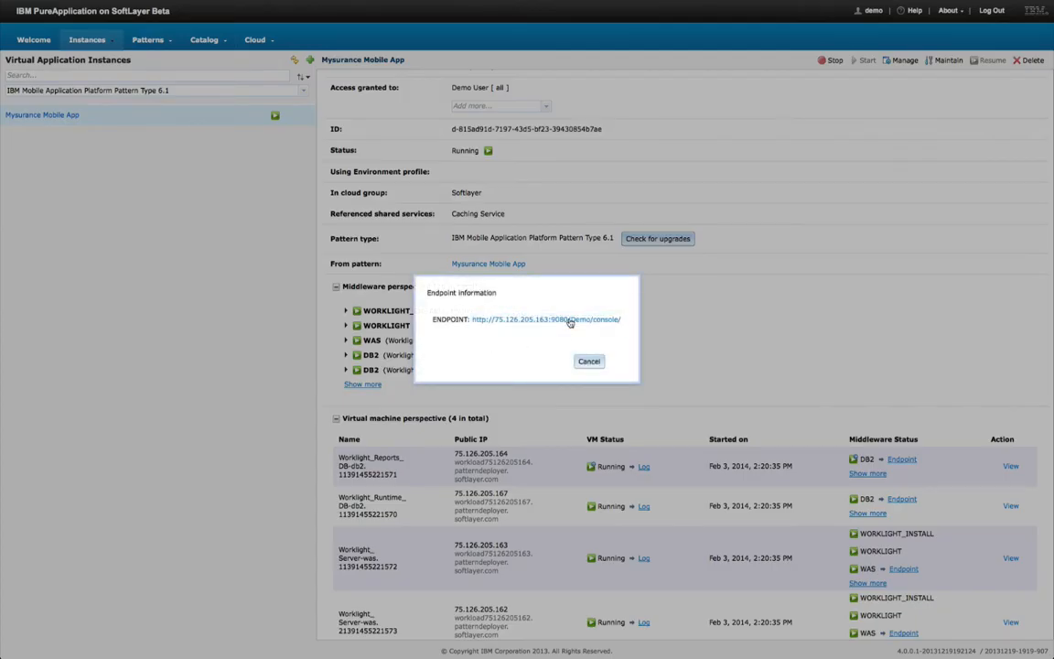
pyautogui.click(569, 319)
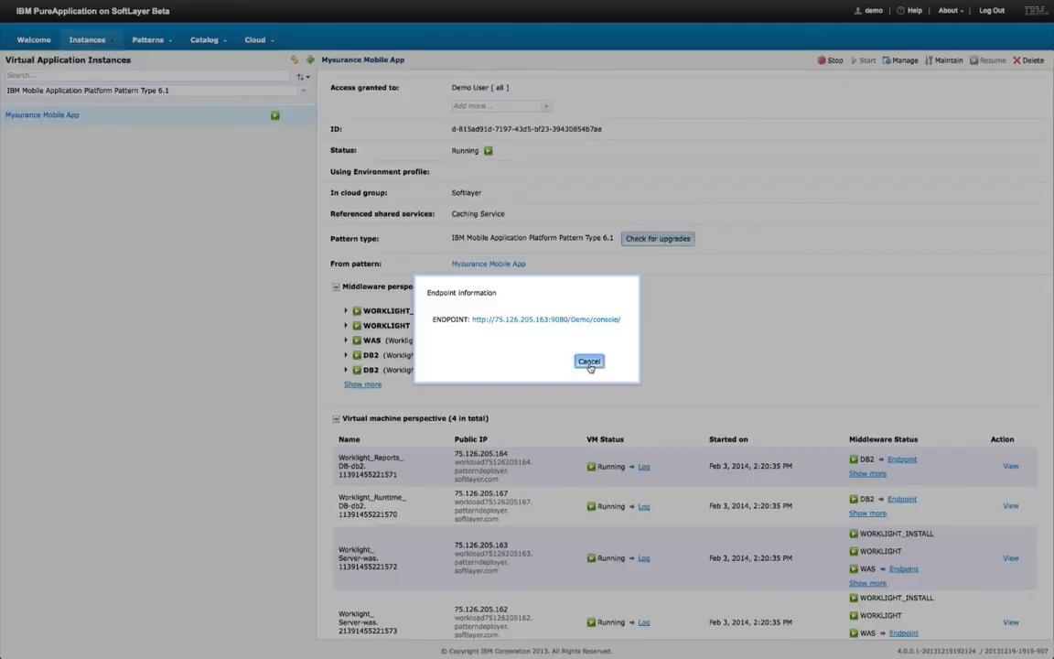
pyautogui.click(589, 362)
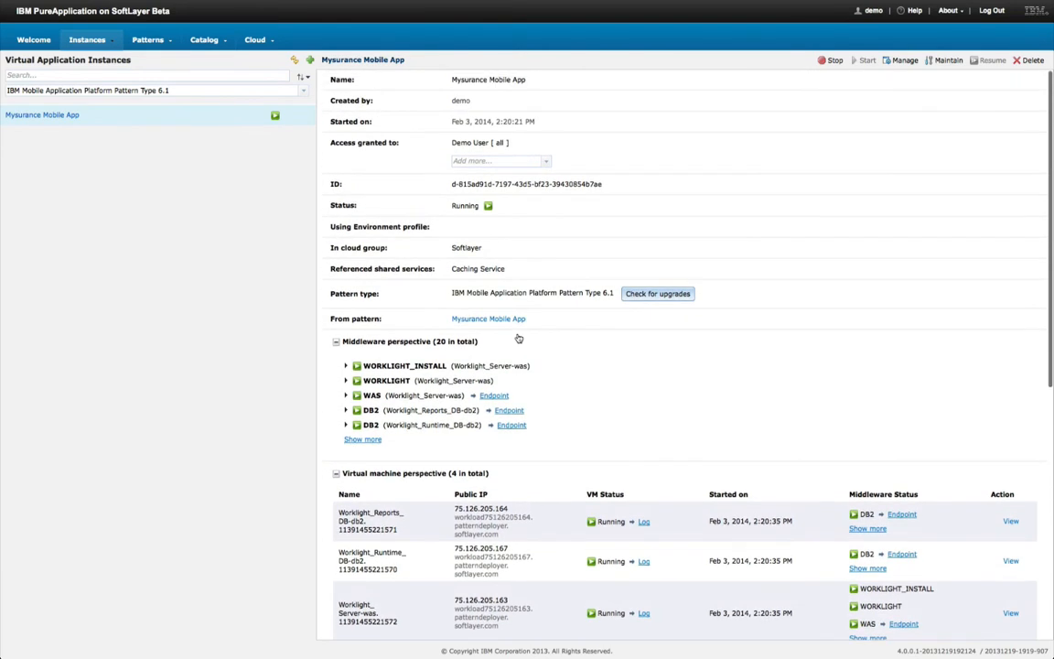
pyautogui.moveTo(517, 338)
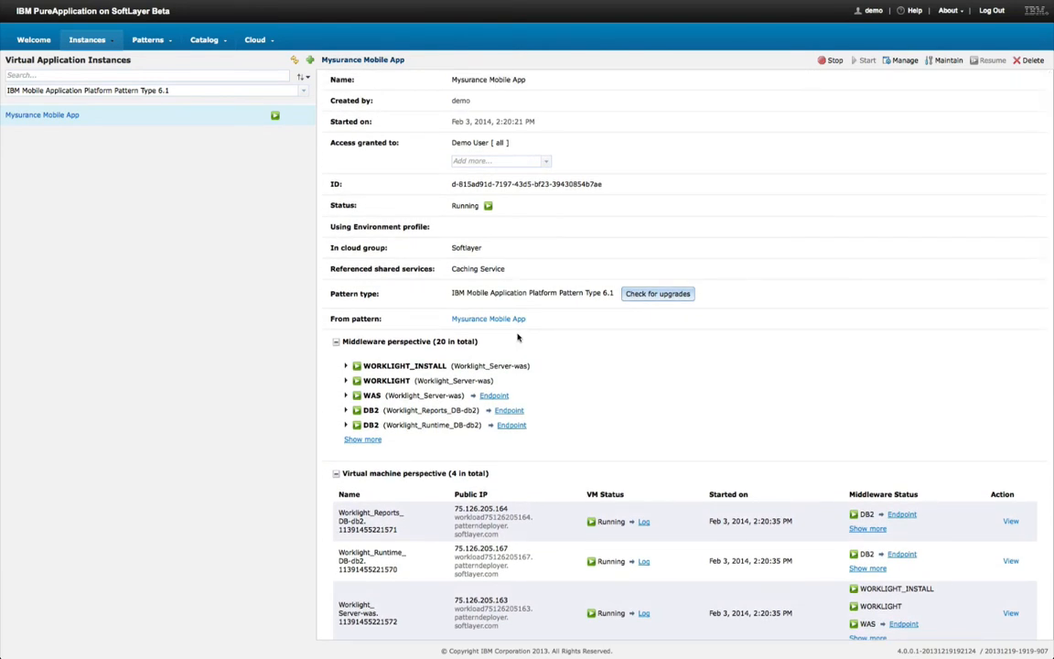
pyautogui.scroll(-3)
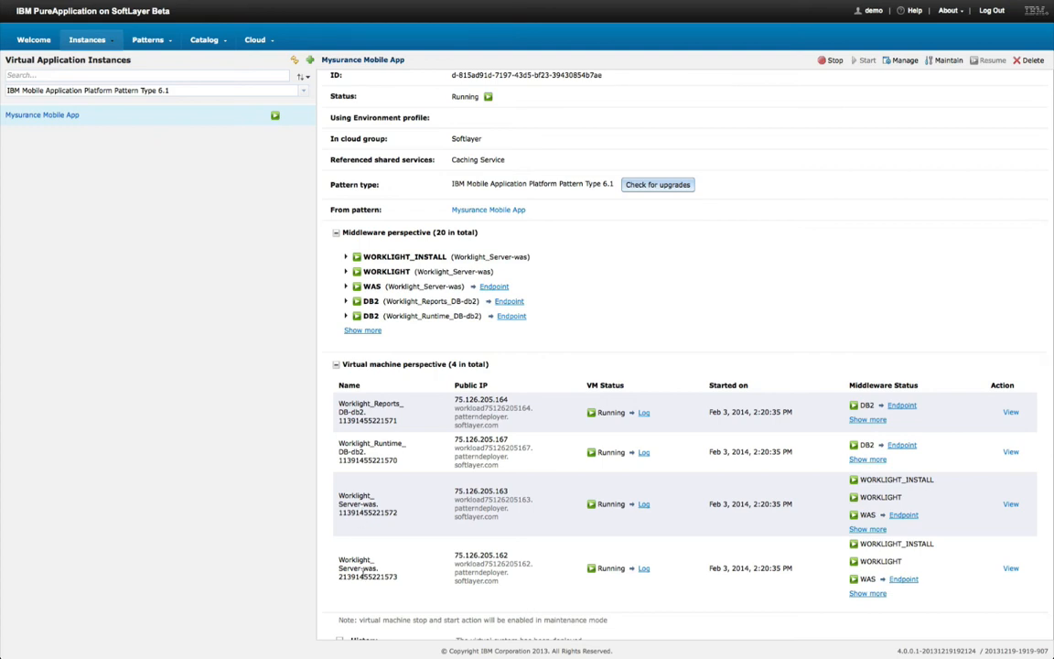
pyautogui.moveTo(919, 86)
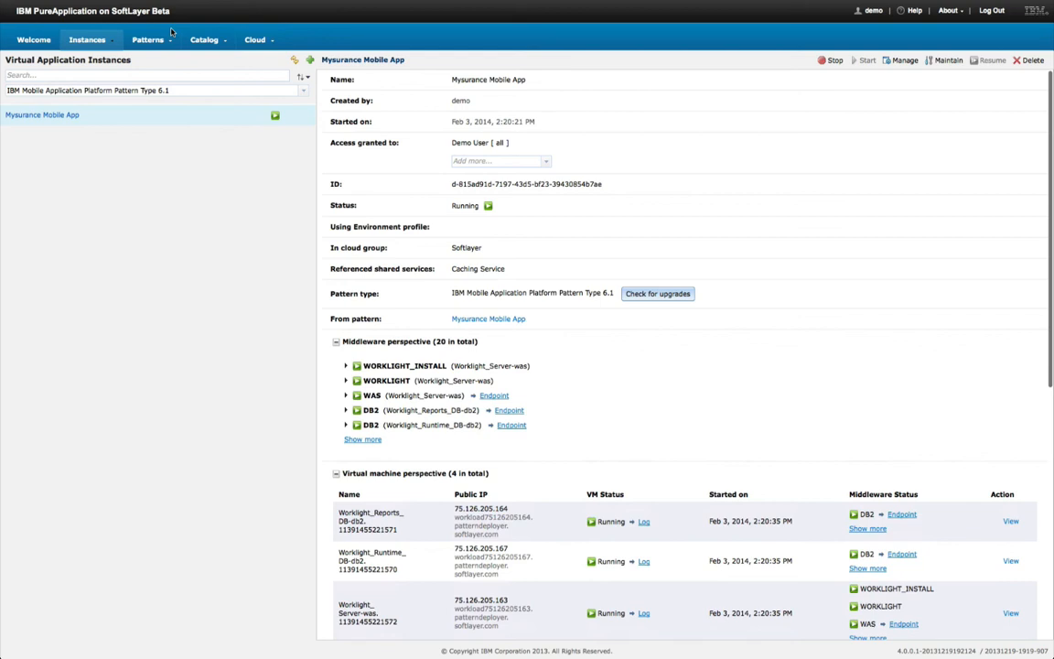
# Step: Reopen the virtual application patterns list, then go to the PureApplication System Workload Console welcome page
pyautogui.click(155, 40)
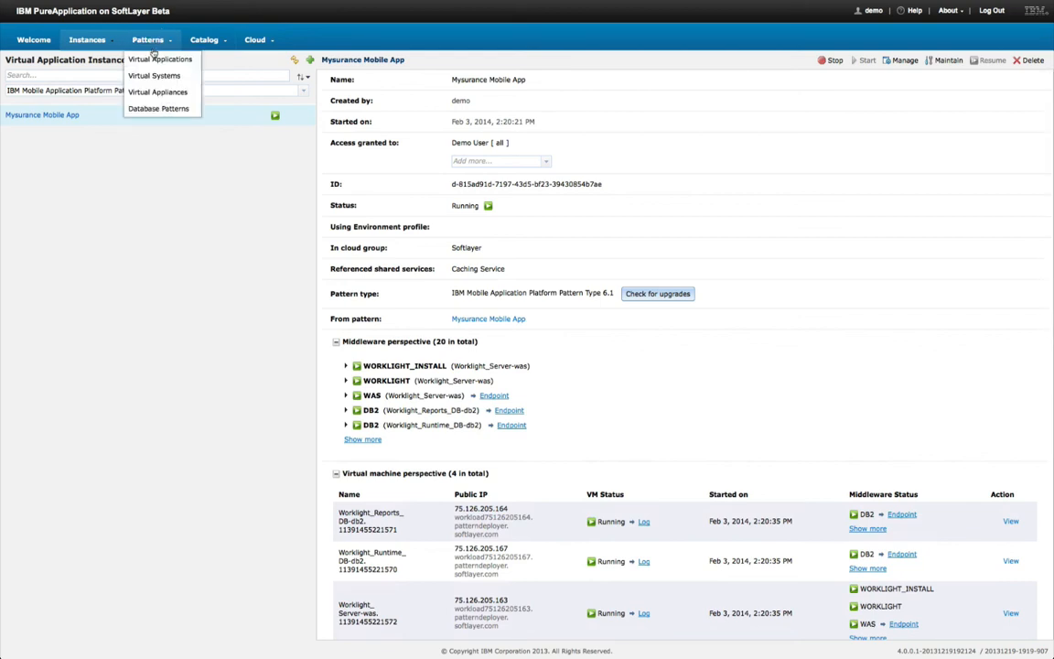
pyautogui.click(165, 58)
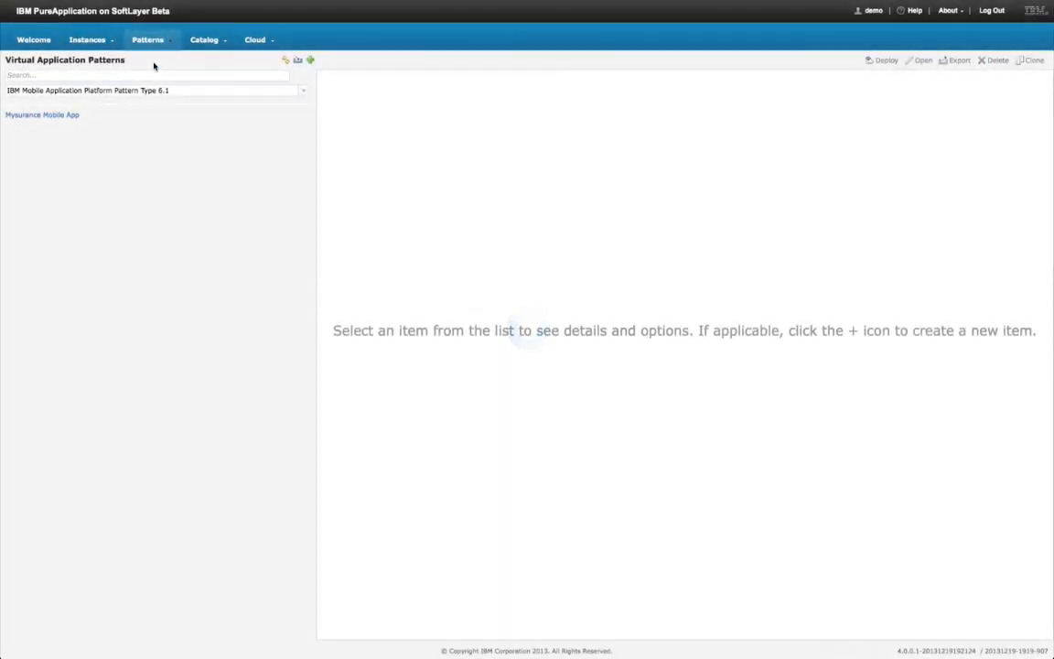
pyautogui.click(43, 115)
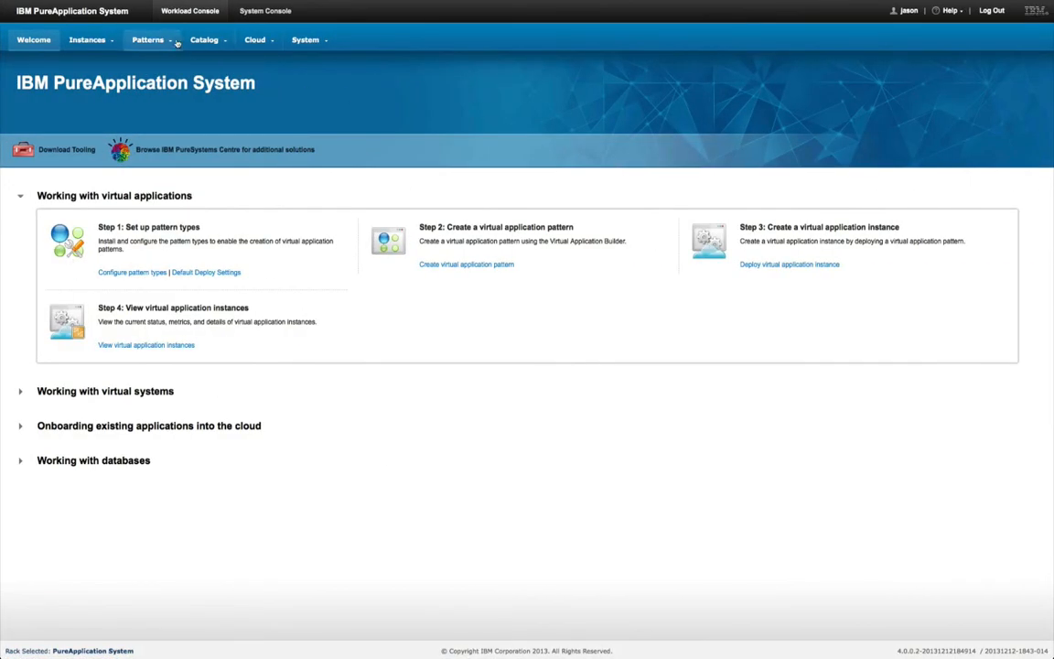
# Step: Import the Mysurance Mobile App virtual application pattern from its application ZIP file
pyautogui.click(149, 40)
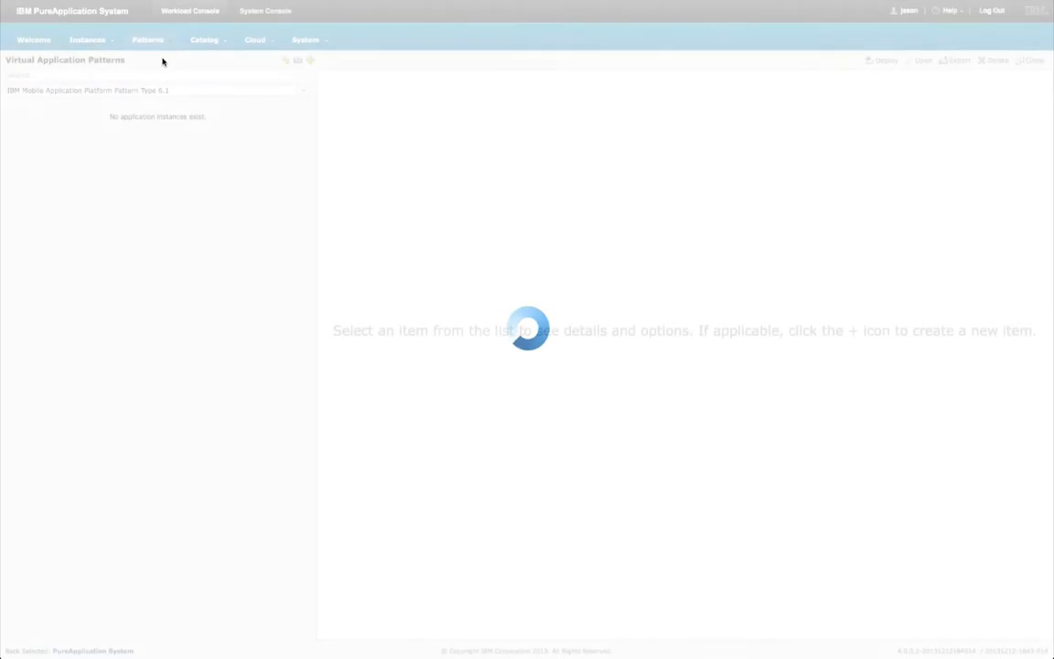
pyautogui.click(296, 60)
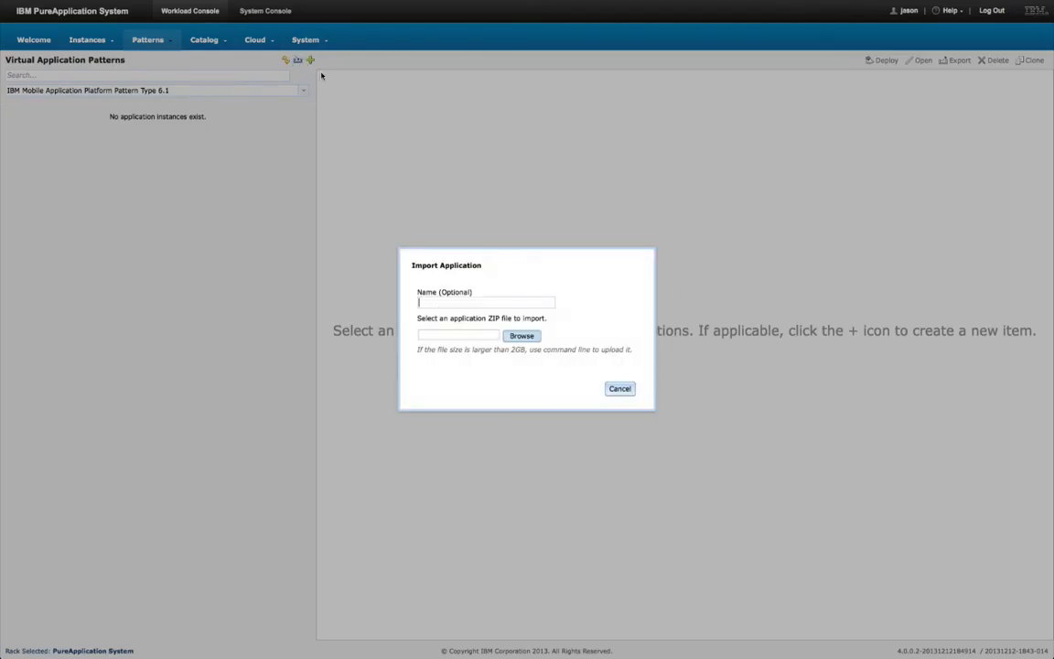
pyautogui.click(522, 336)
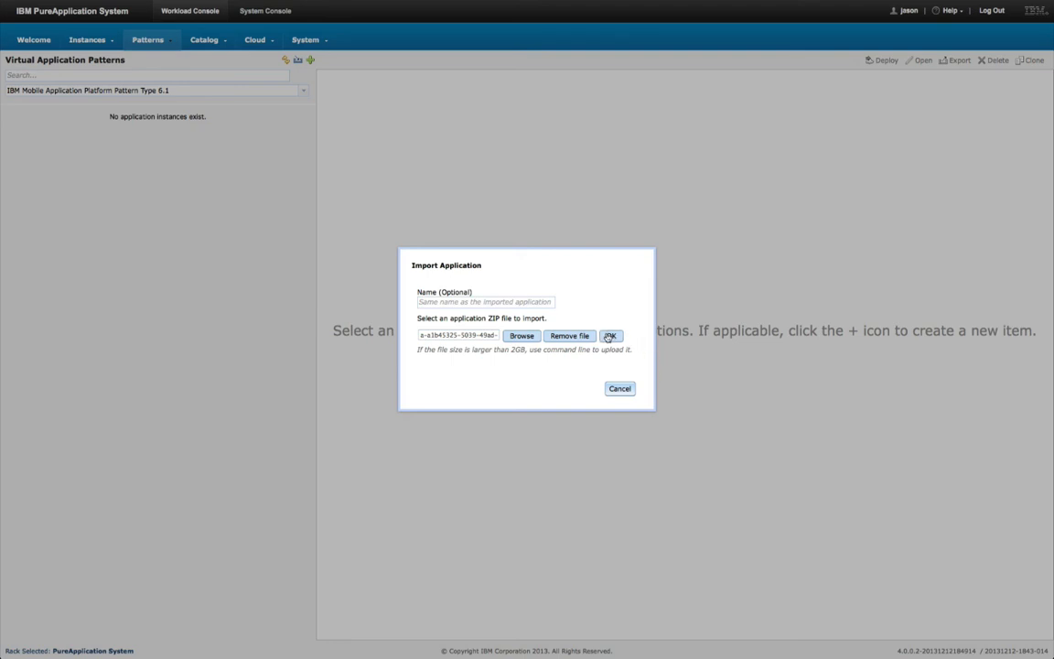
pyautogui.click(610, 336)
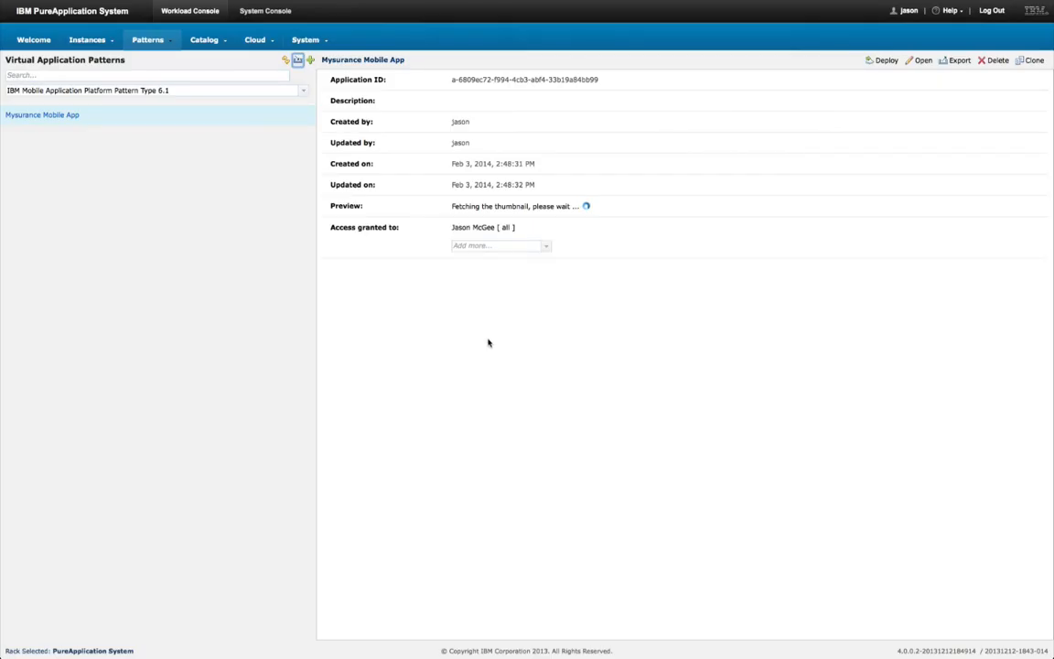
pyautogui.moveTo(489, 325)
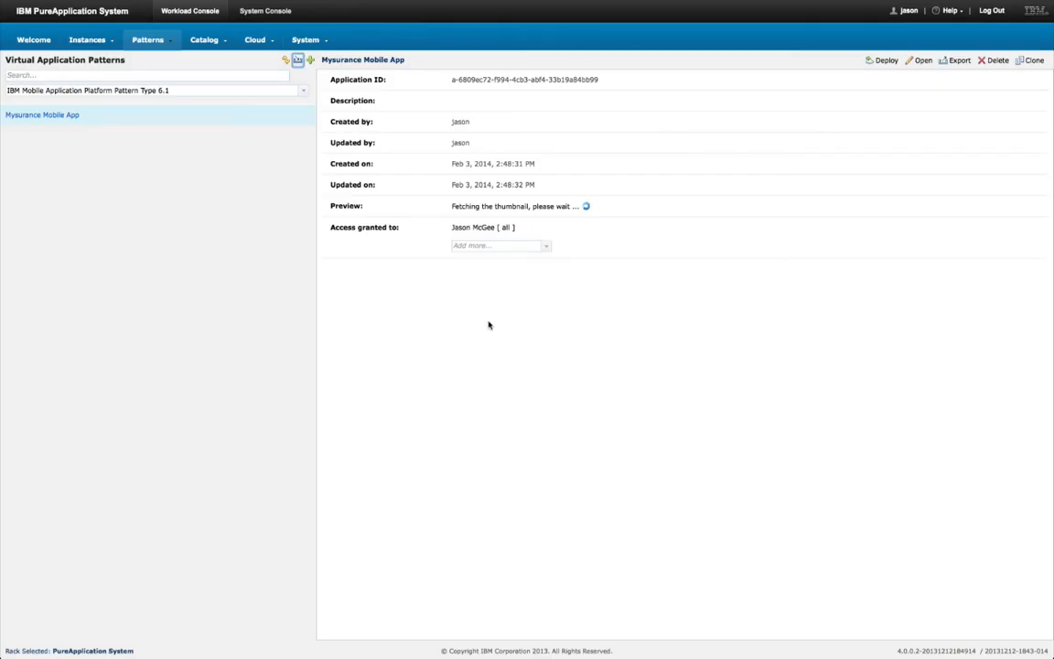
pyautogui.moveTo(489, 318)
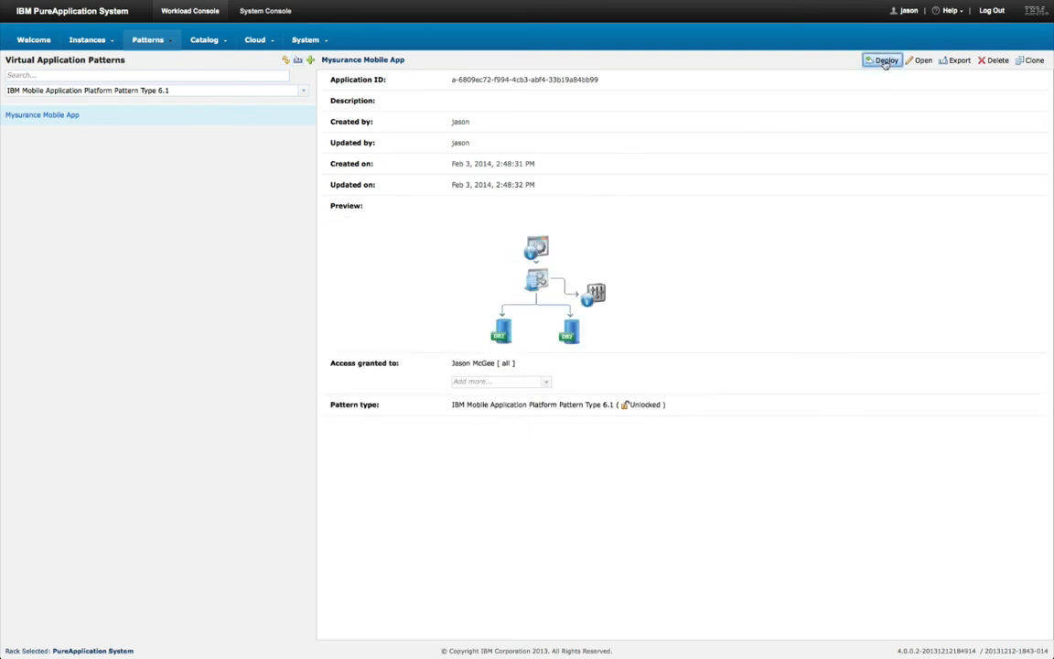
# Step: Deploy Mysurance Mobile App with Shared profile, High priority, Shared cloud group and PureApp IP group
pyautogui.click(887, 62)
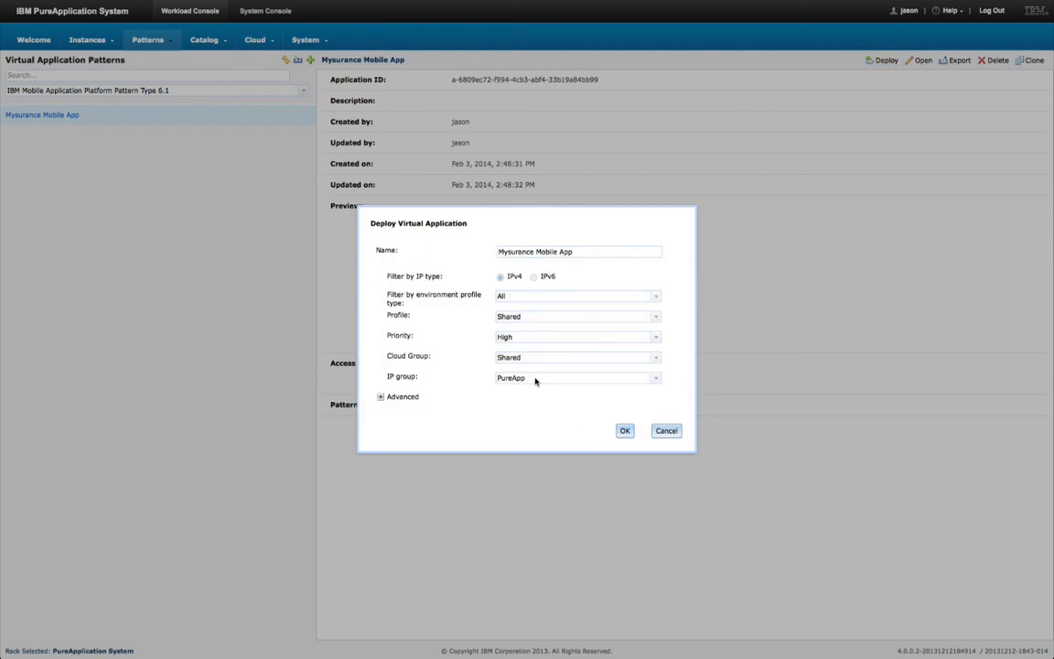
pyautogui.click(624, 430)
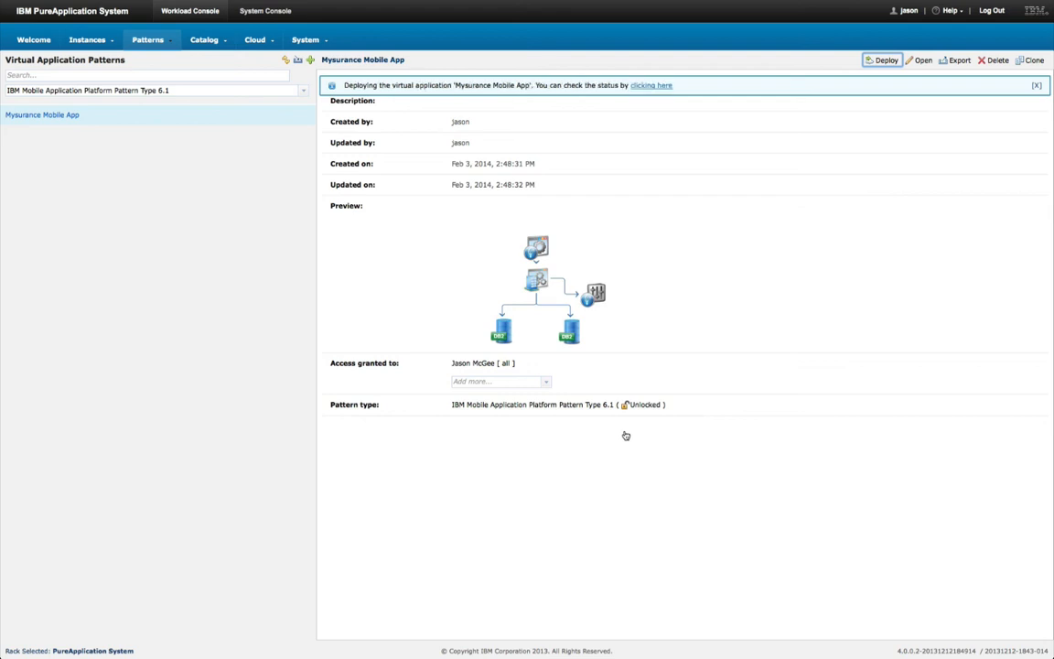
pyautogui.moveTo(656, 192)
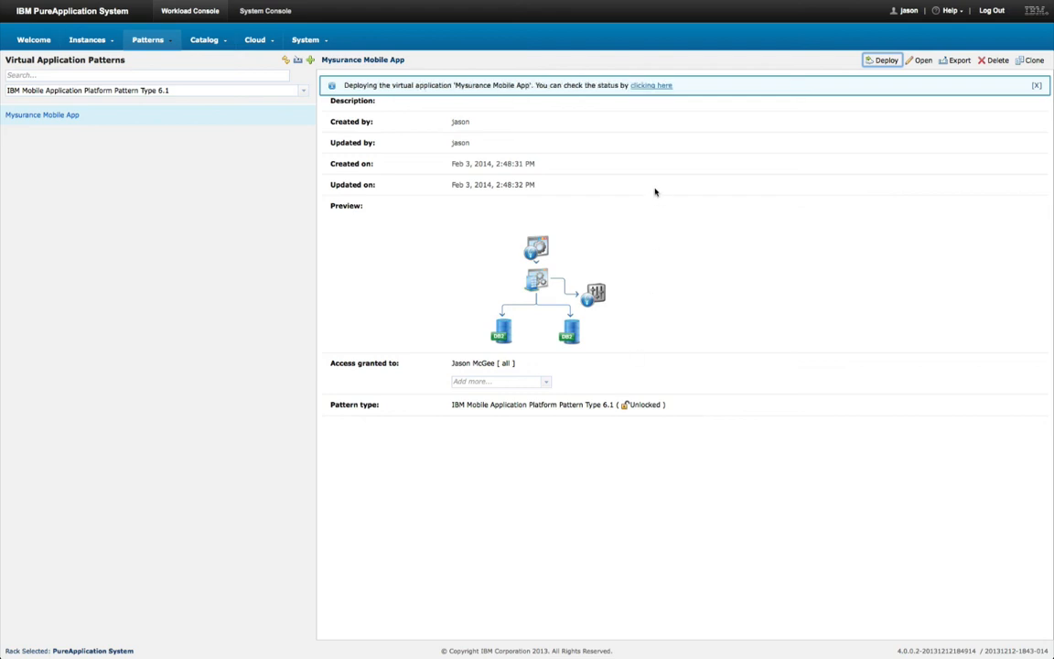